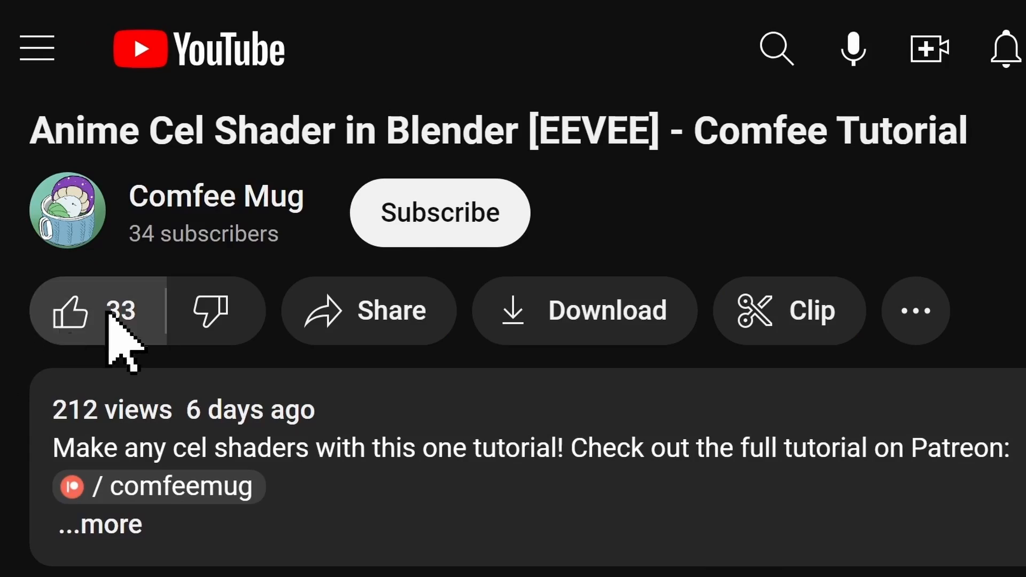
Step: Like the cel shader tutorial video, then switch to the fresh Blender scene
click(439, 212)
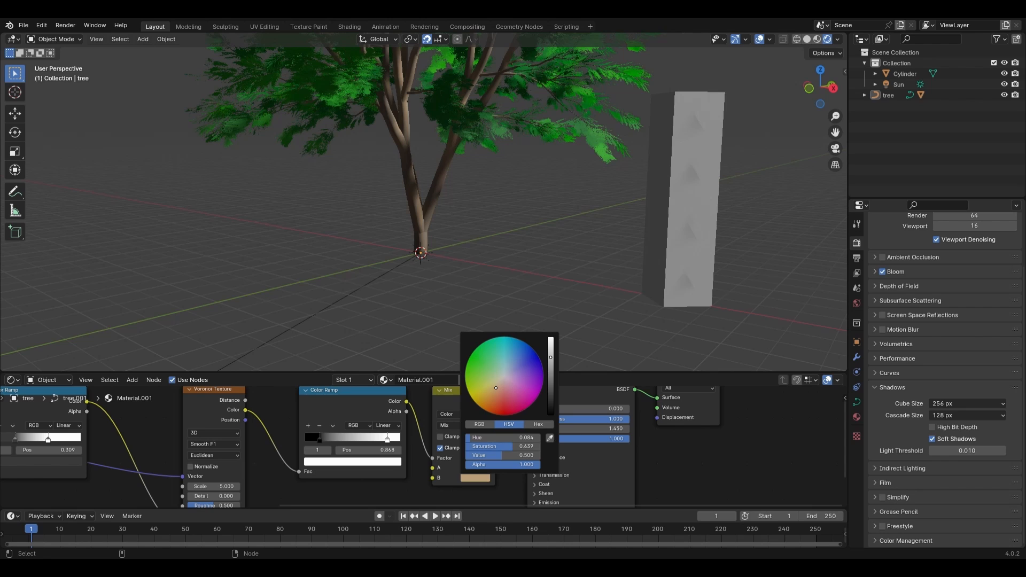
click(40, 20)
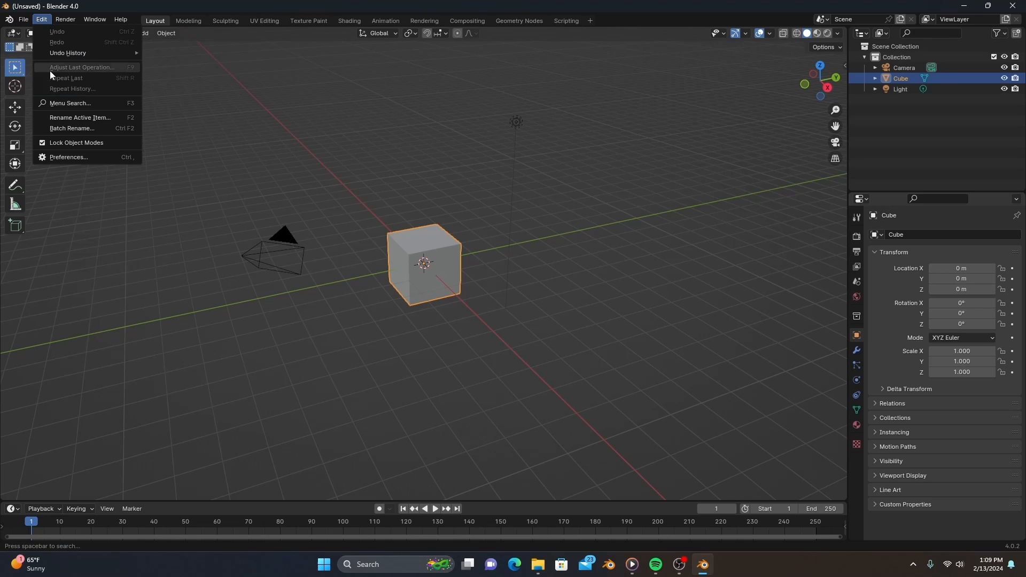
Step: In Preferences, search 'sapling' and confirm the Sapling Tree Gen add-on is enabled
click(68, 157)
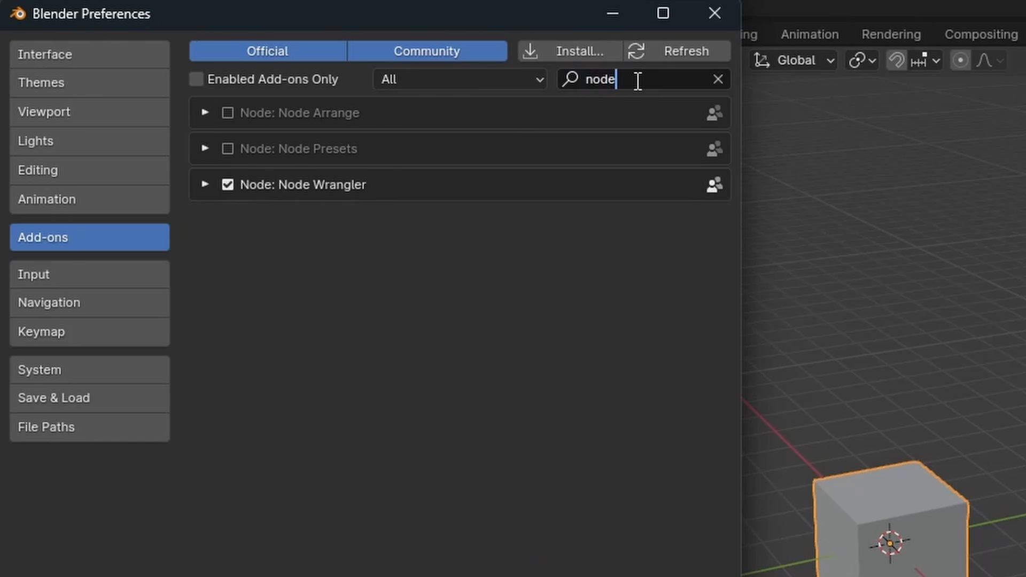
text(sapling)
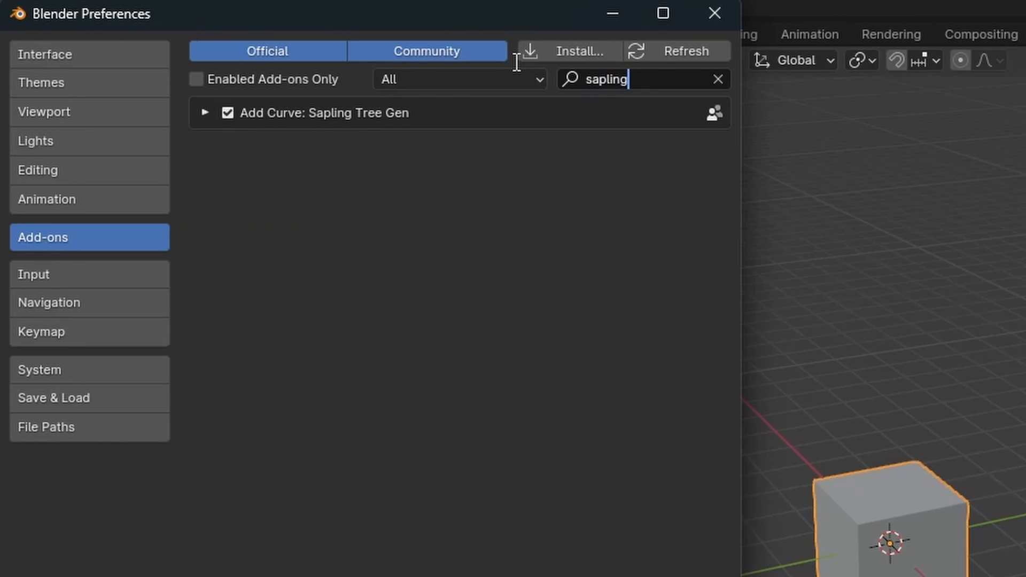
click(713, 13)
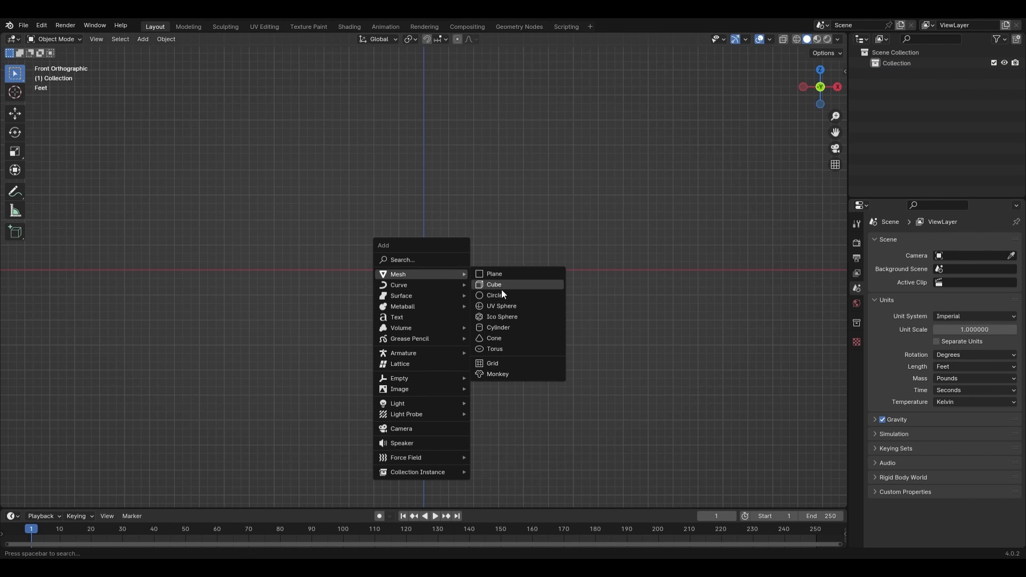
Step: Add a four-sided cylinder with 6 ft depth and enable absolute grid snapping
click(498, 327)
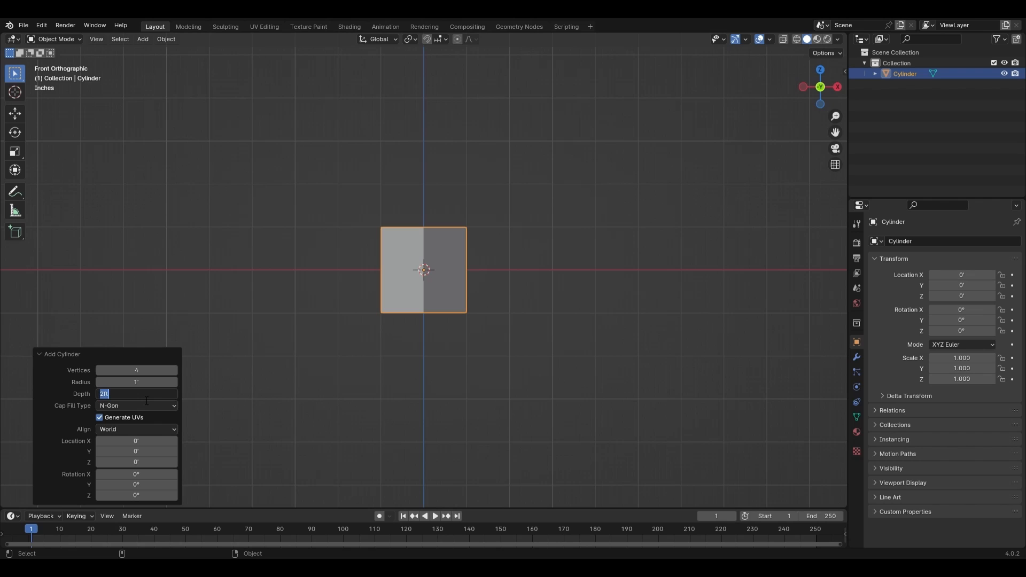
text(6')
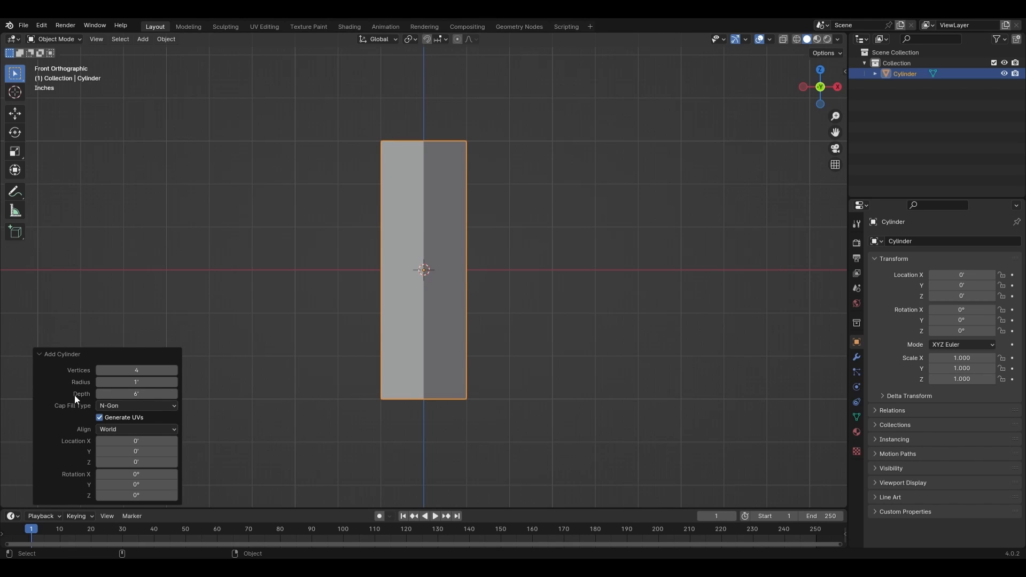
mouse_move(577, 330)
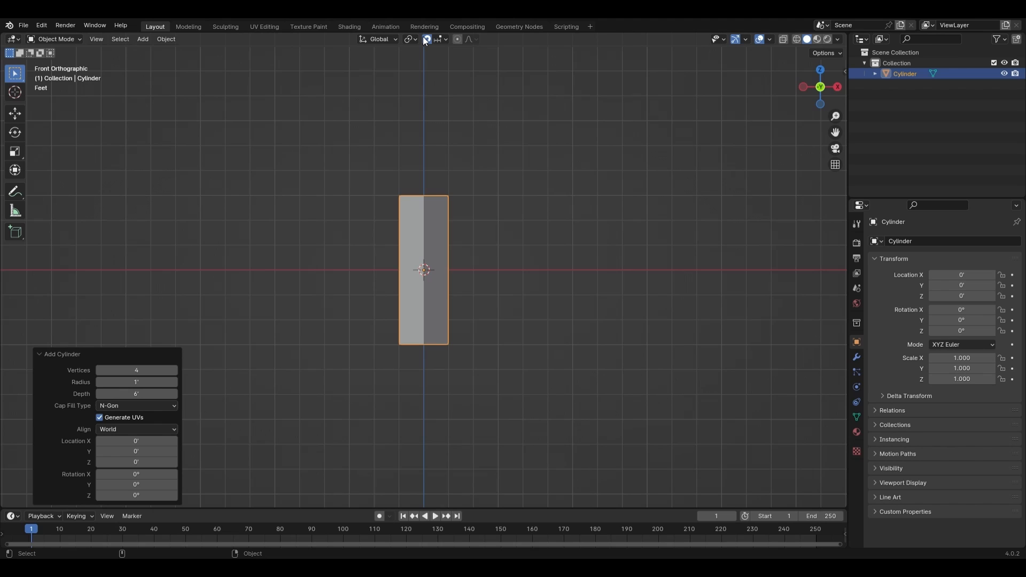
click(436, 39)
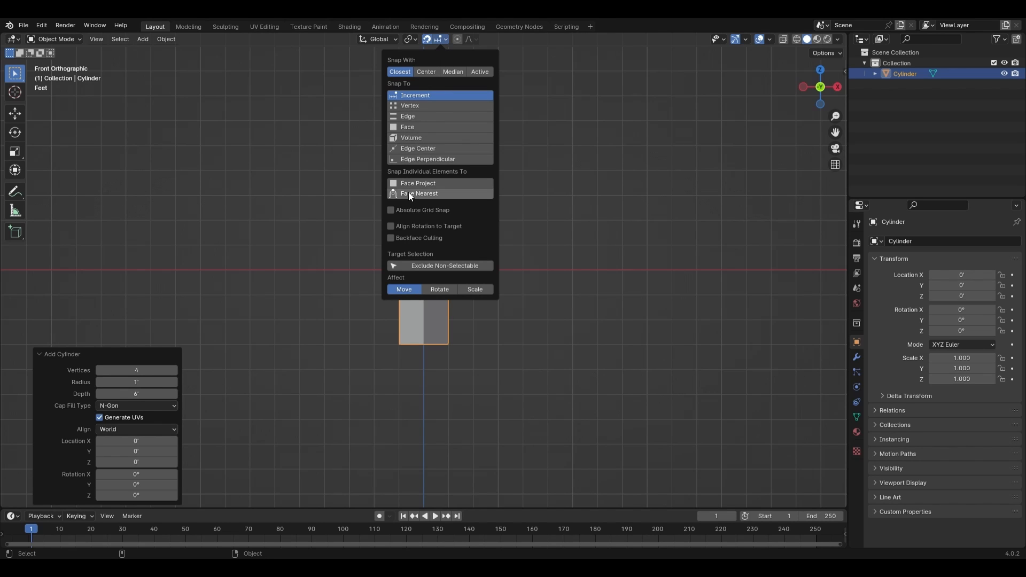
click(391, 210)
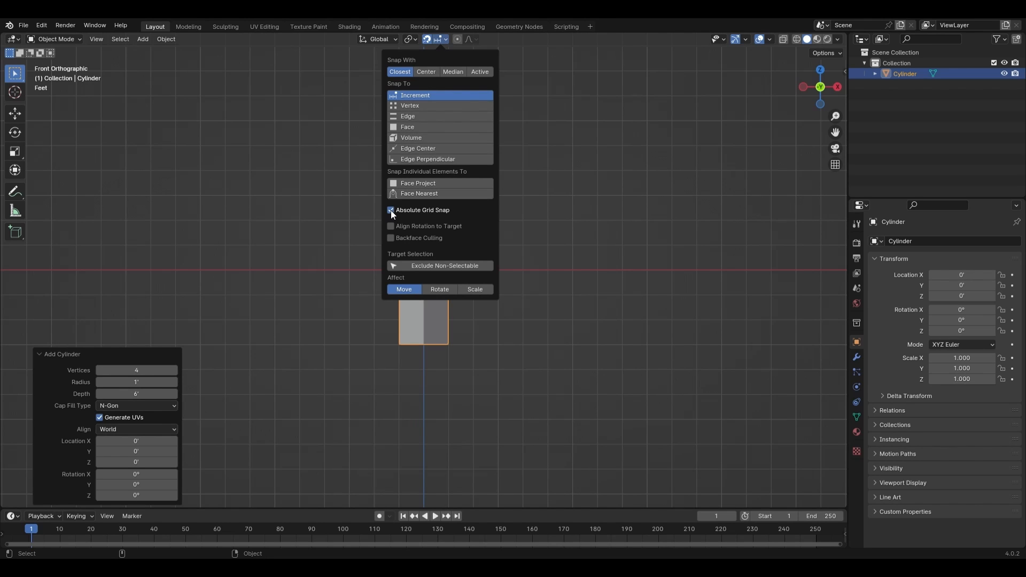
Step: Move the cylinder's mesh up 3 ft in Edit Mode so its base sits at the origin
key(tab)
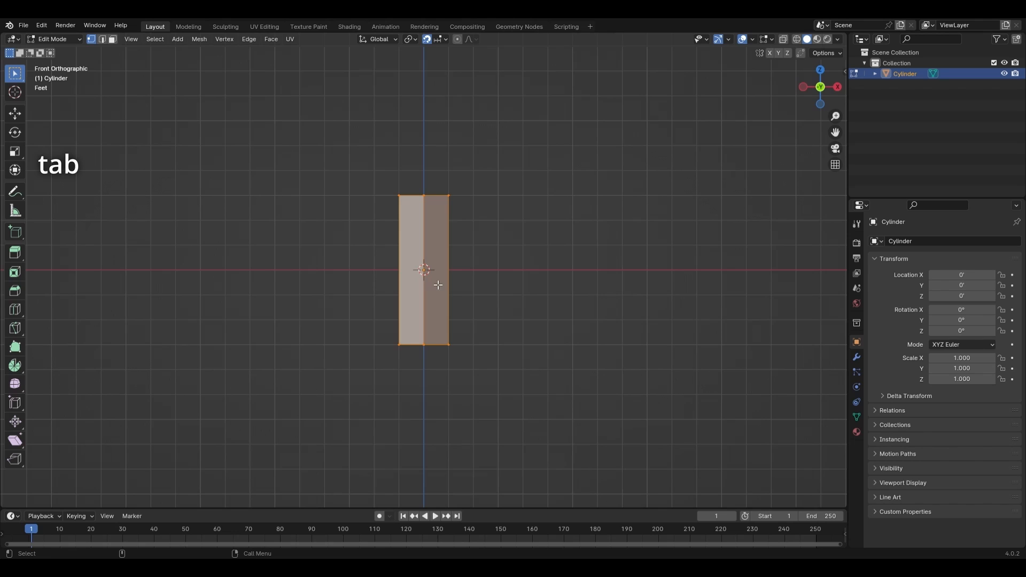
mouse_move(493, 277)
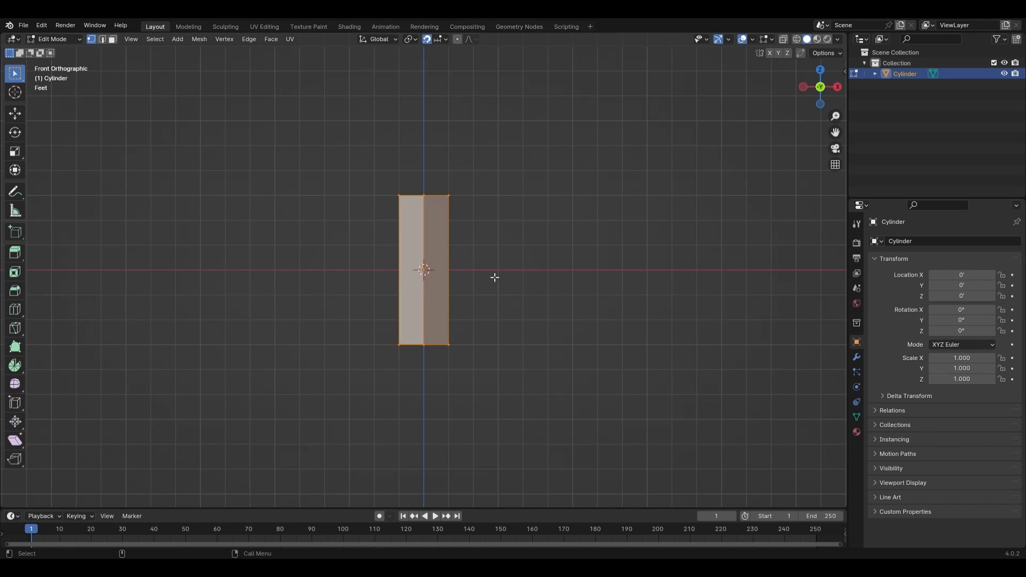
key(g)
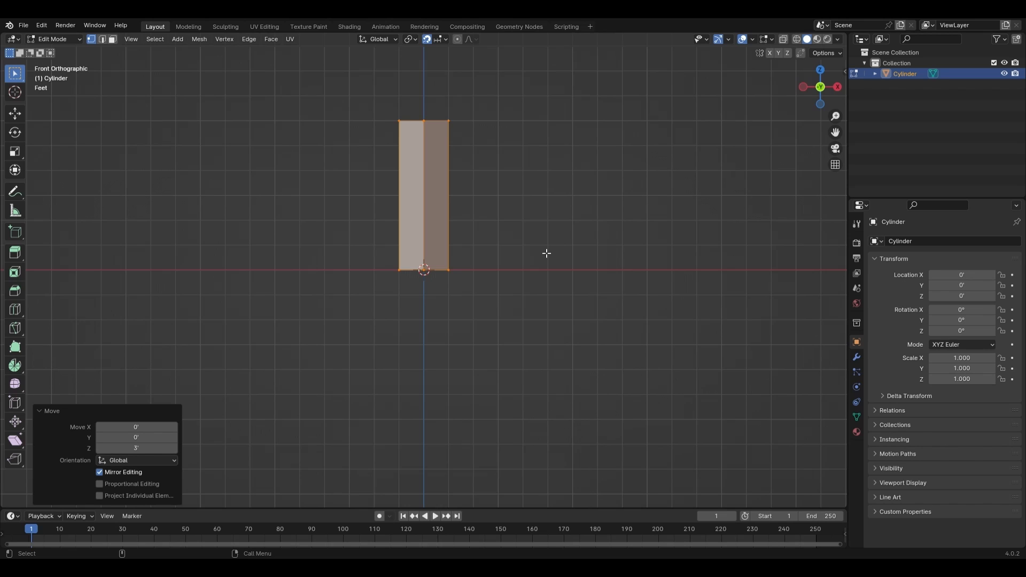
key(tab)
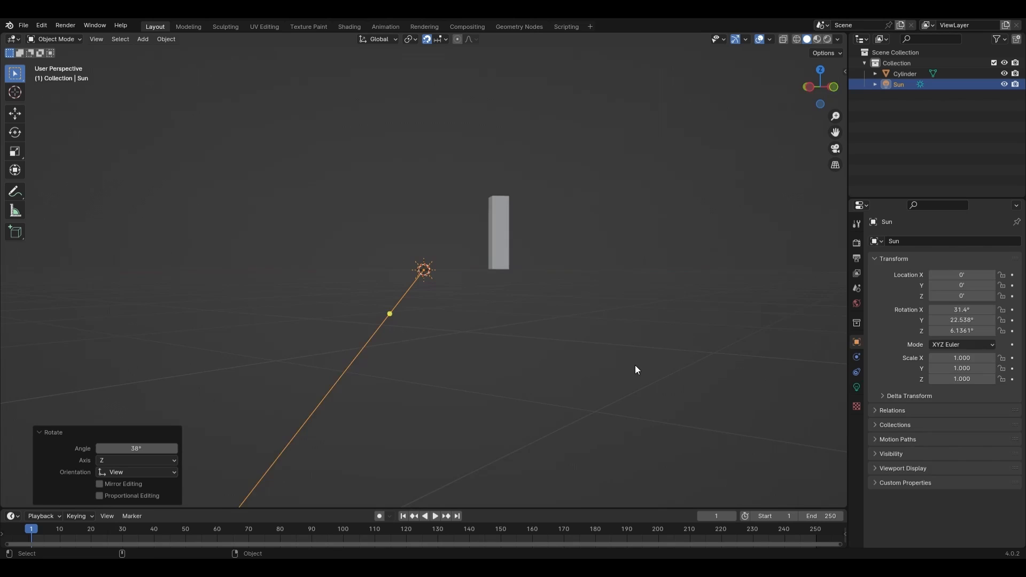
Step: Finish rotating the new sun light to angle it over the scene
click(856, 387)
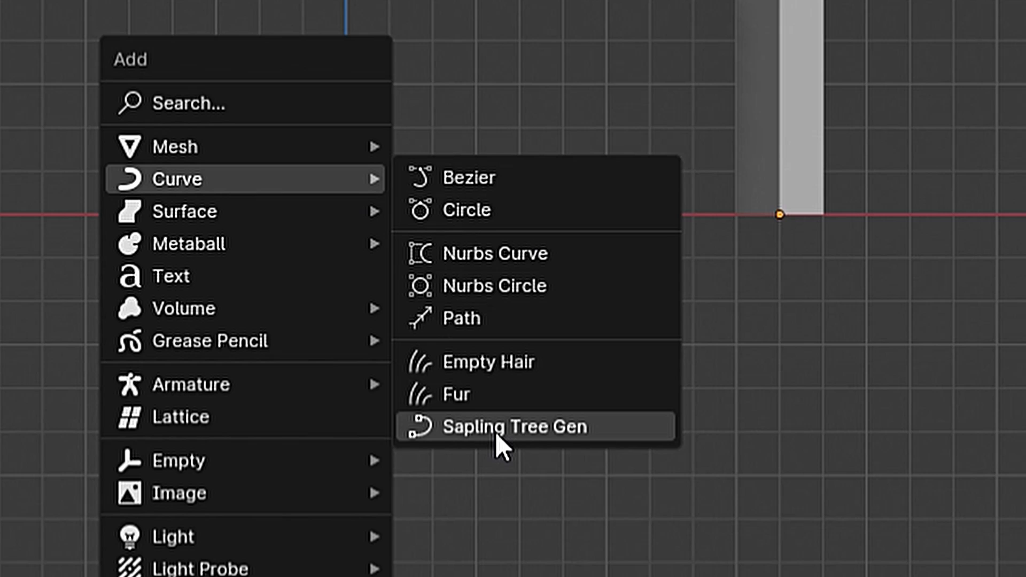
Step: Generate a Sapling Tree Gen tree at the origin beside the cylinder
click(516, 426)
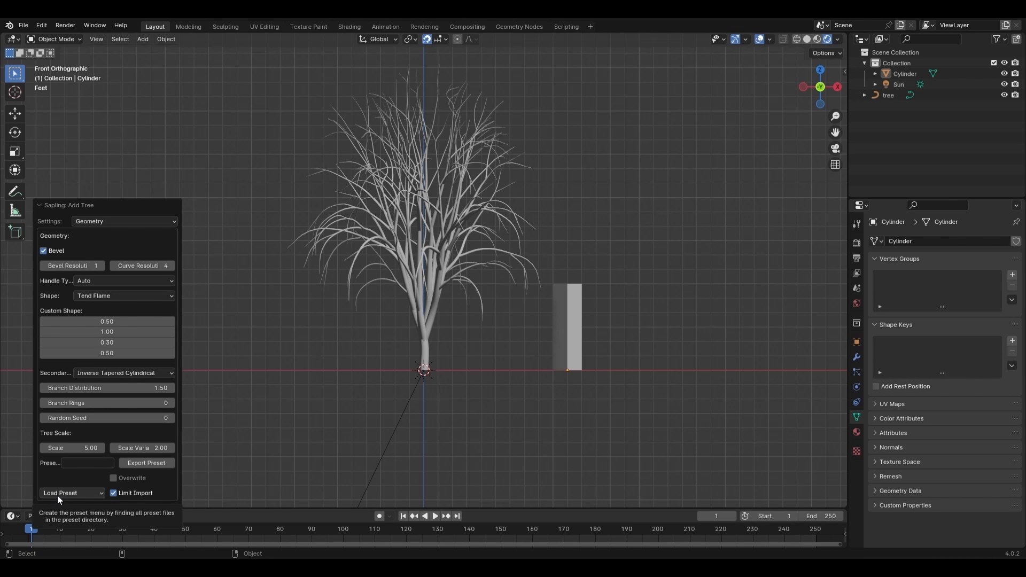
mouse_move(111, 225)
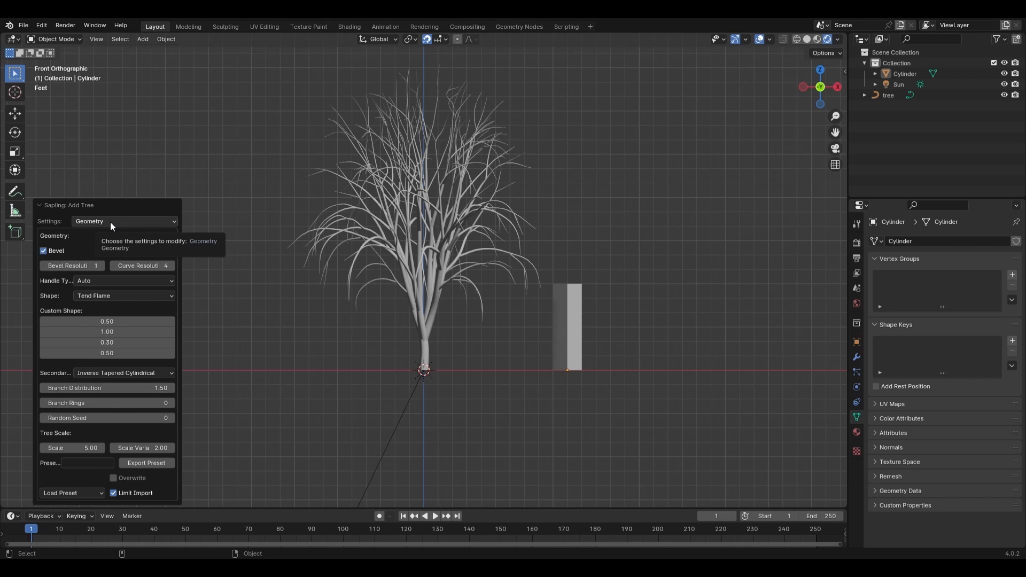
mouse_move(105, 493)
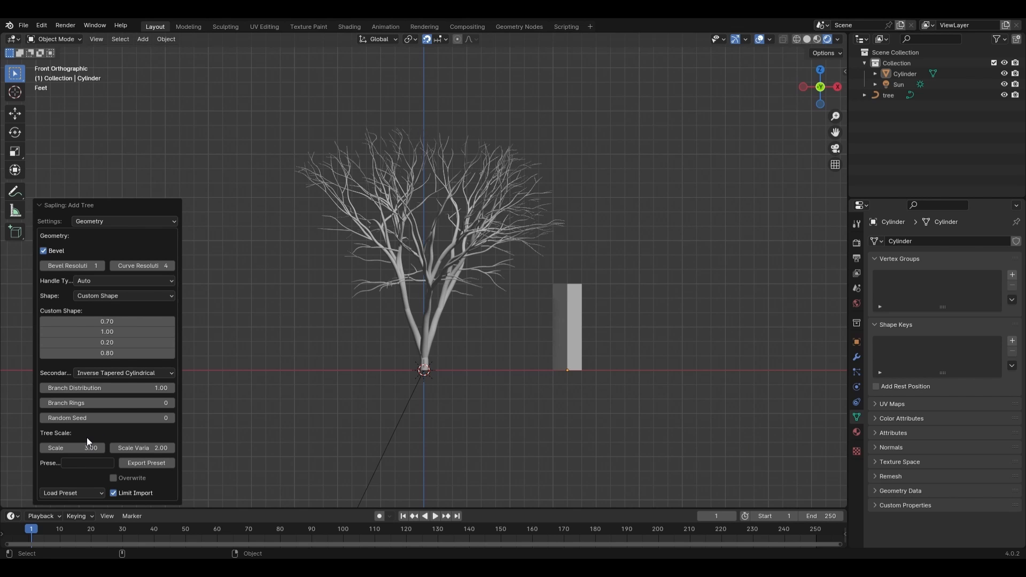
mouse_move(142, 266)
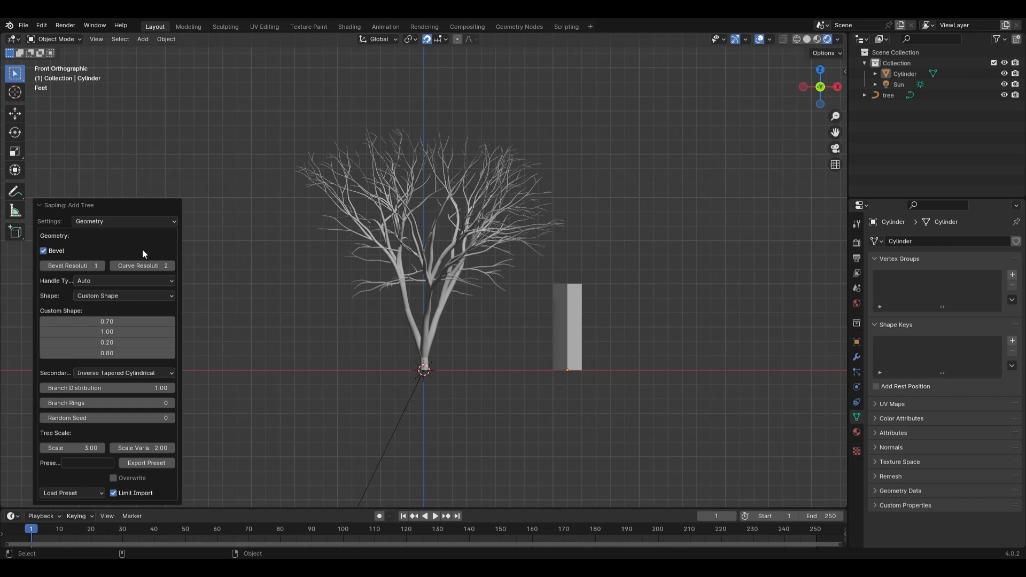
Step: In the tree's Branch Splitting settings, raise Levels to 3 and set Base Splits to 2
click(123, 221)
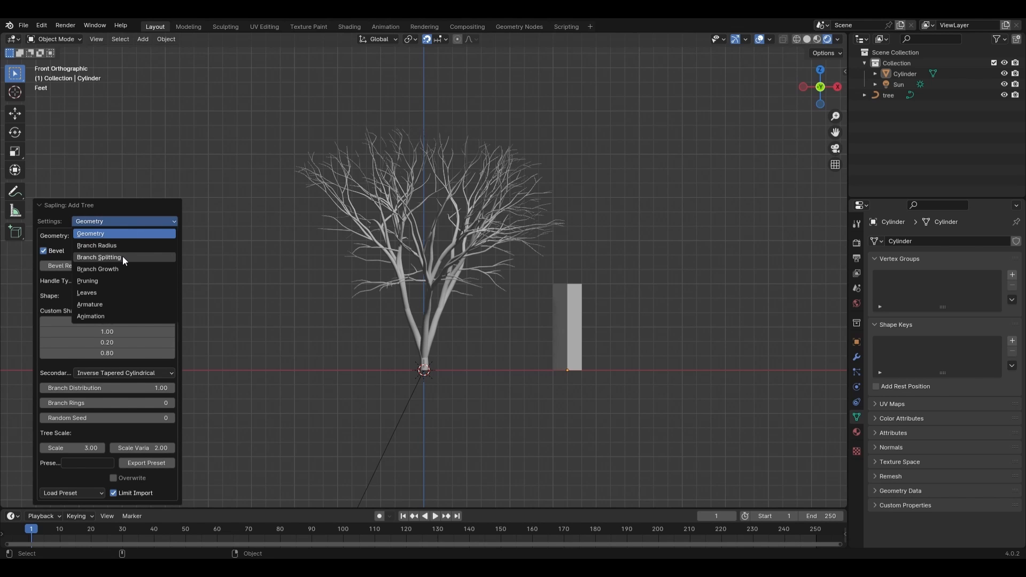
click(99, 257)
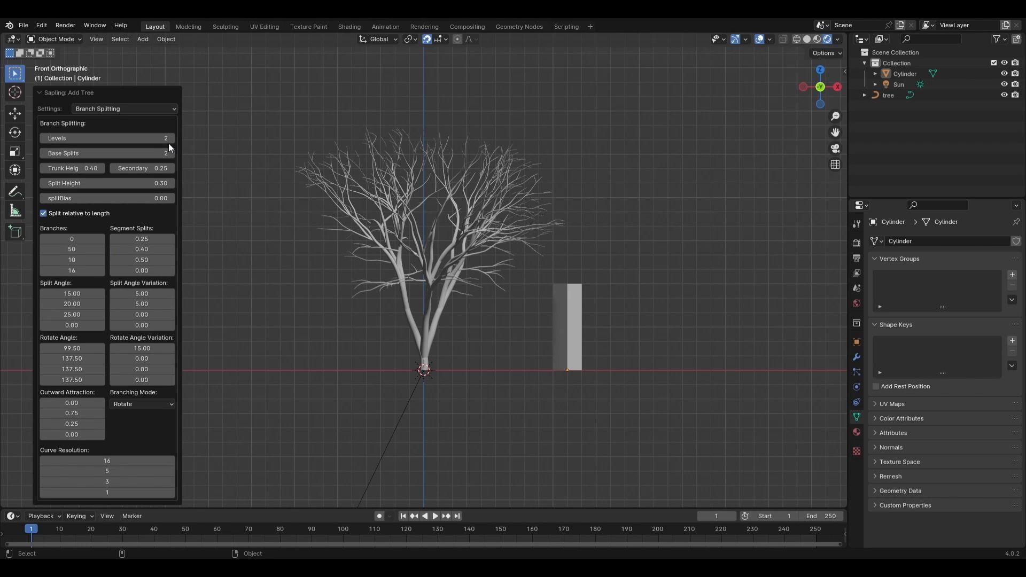
click(171, 138)
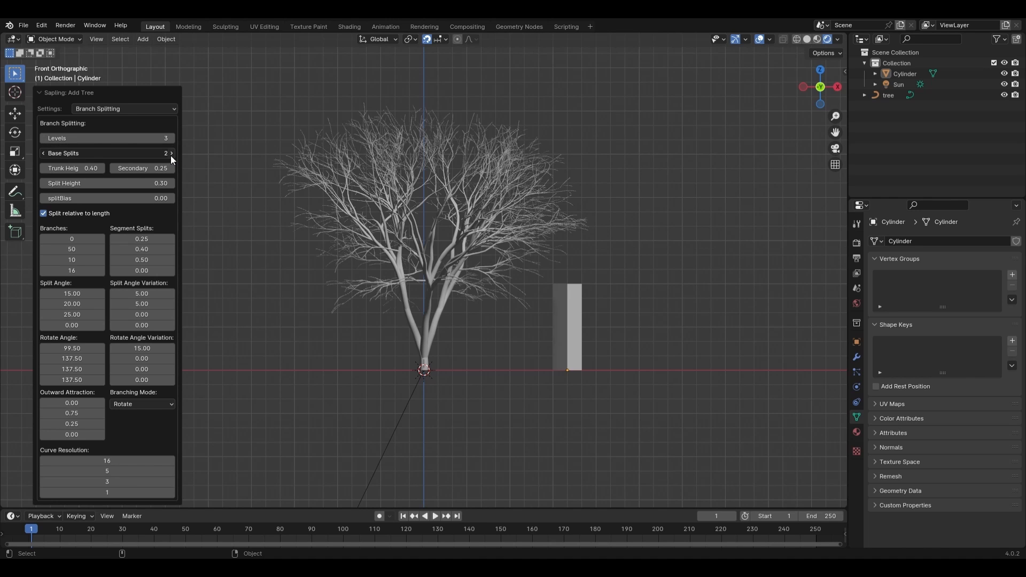
click(171, 153)
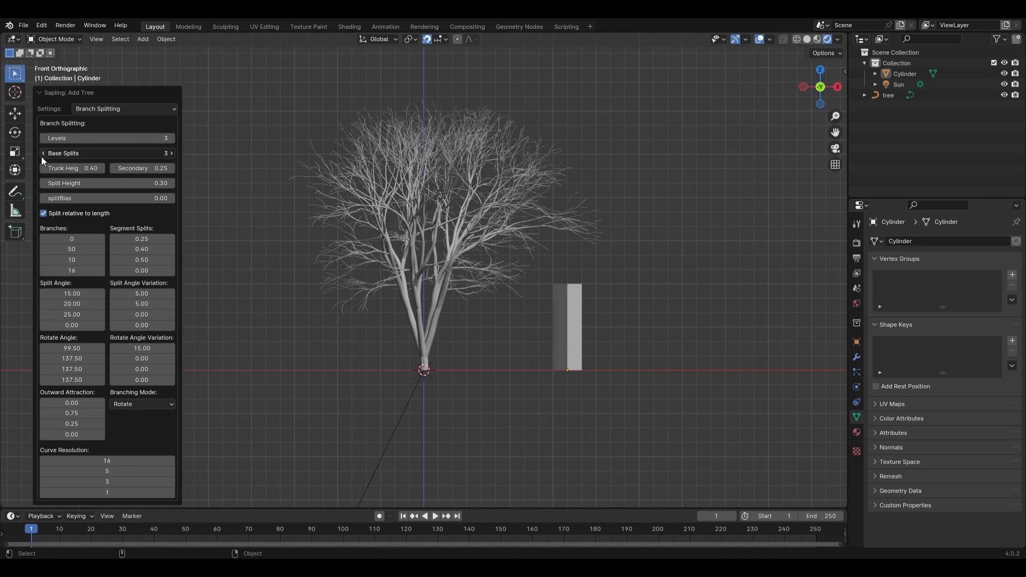
click(43, 154)
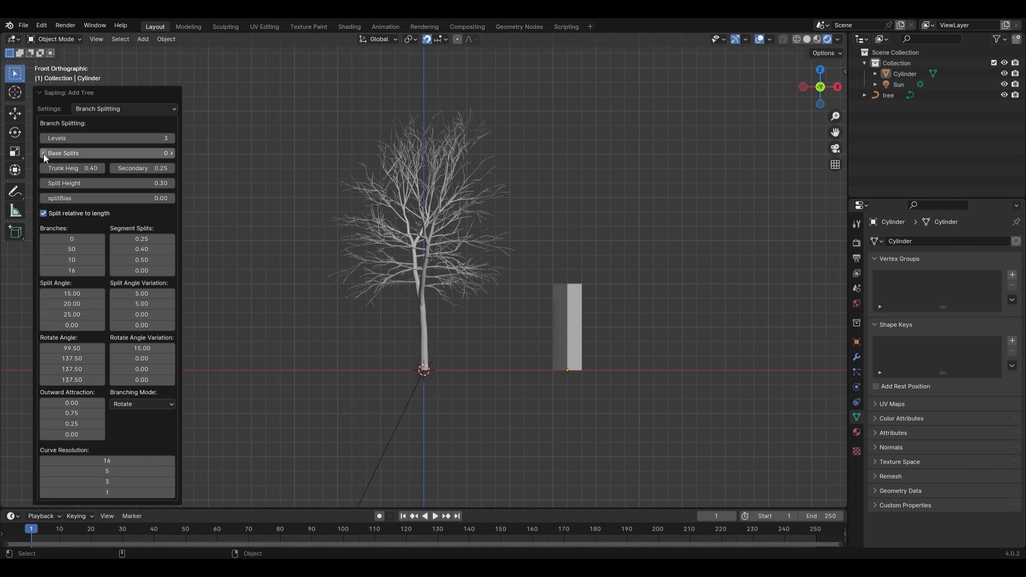
click(169, 153)
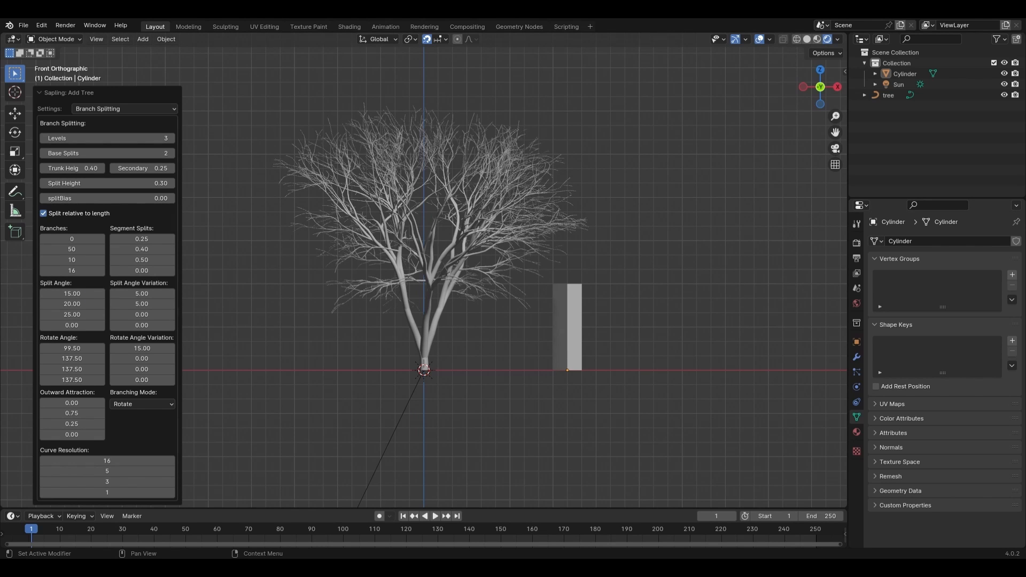
click(125, 108)
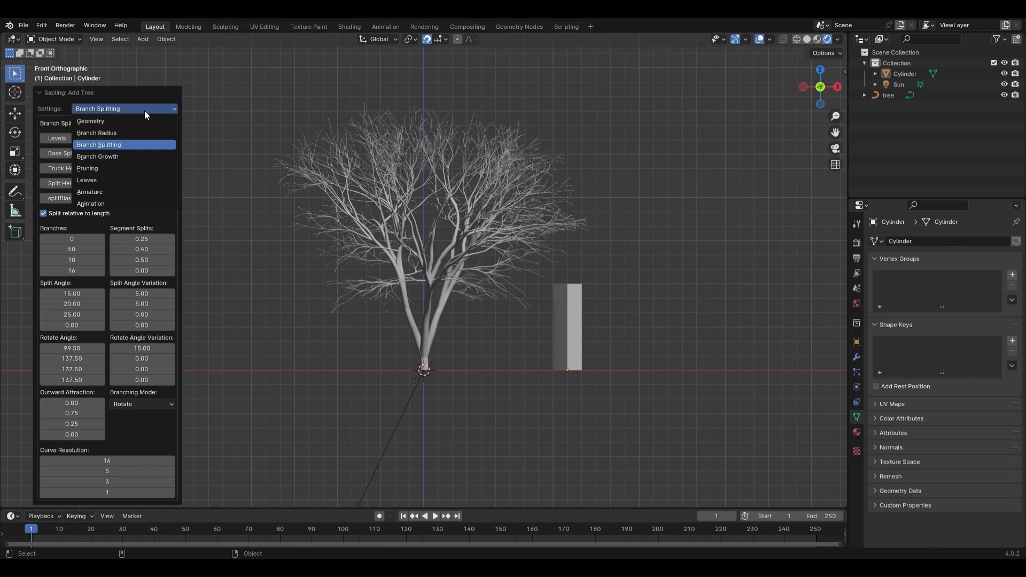
Step: In Leaves settings, choose Rectangular leaves, set count 25, and turn on Show Leaves
click(86, 180)
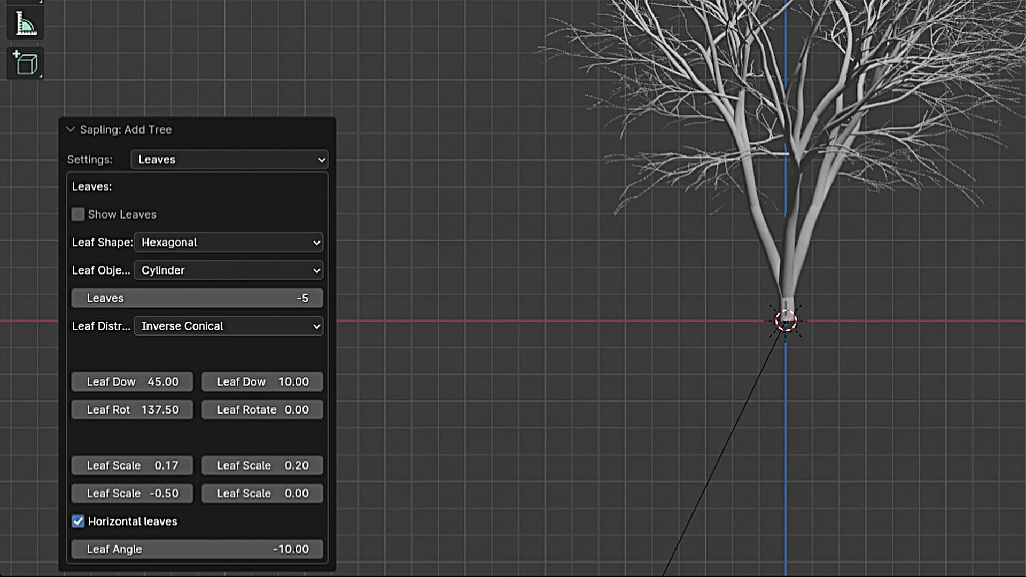
click(228, 242)
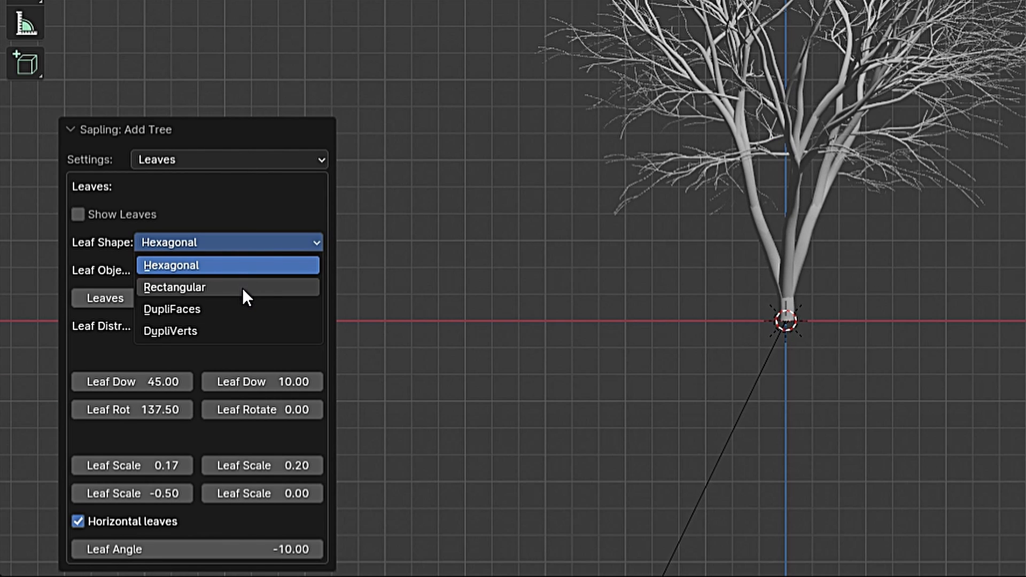
click(173, 286)
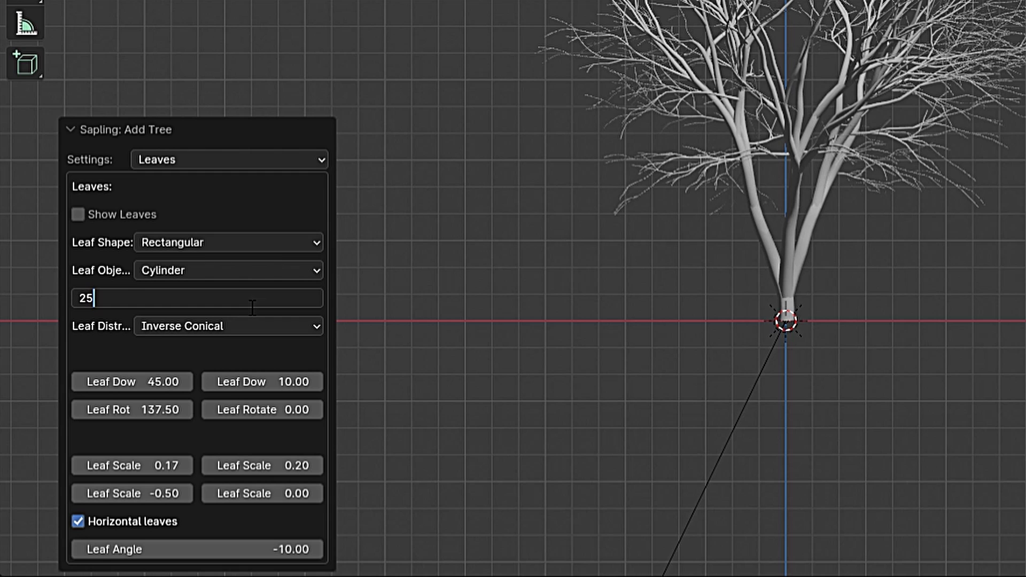
mouse_move(245, 219)
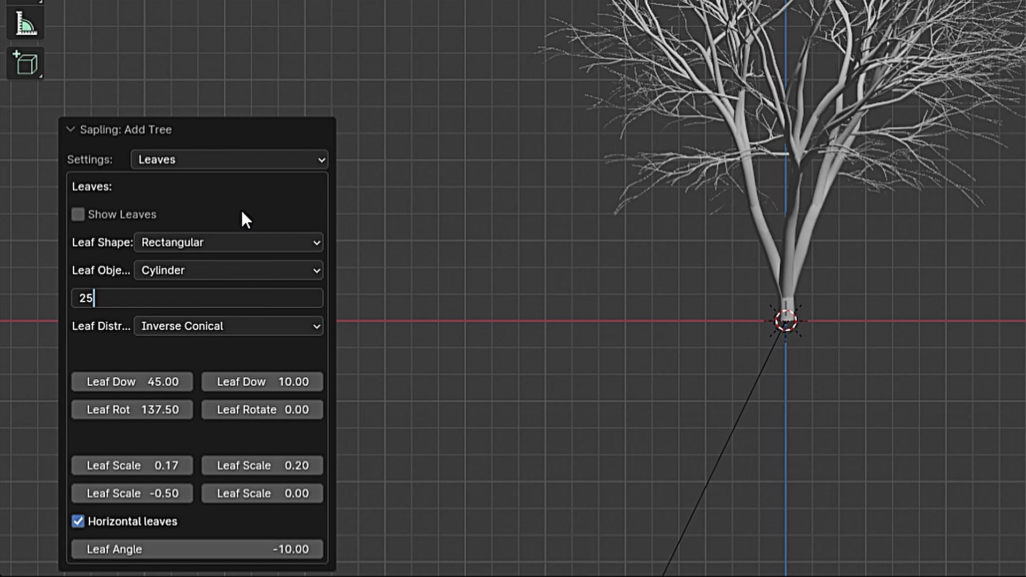
key(Return)
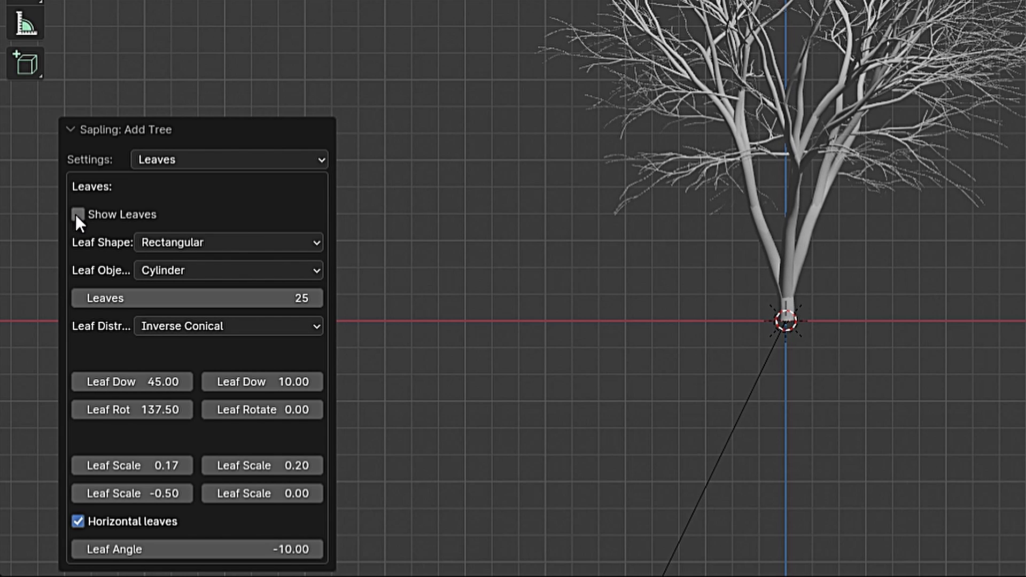
click(77, 215)
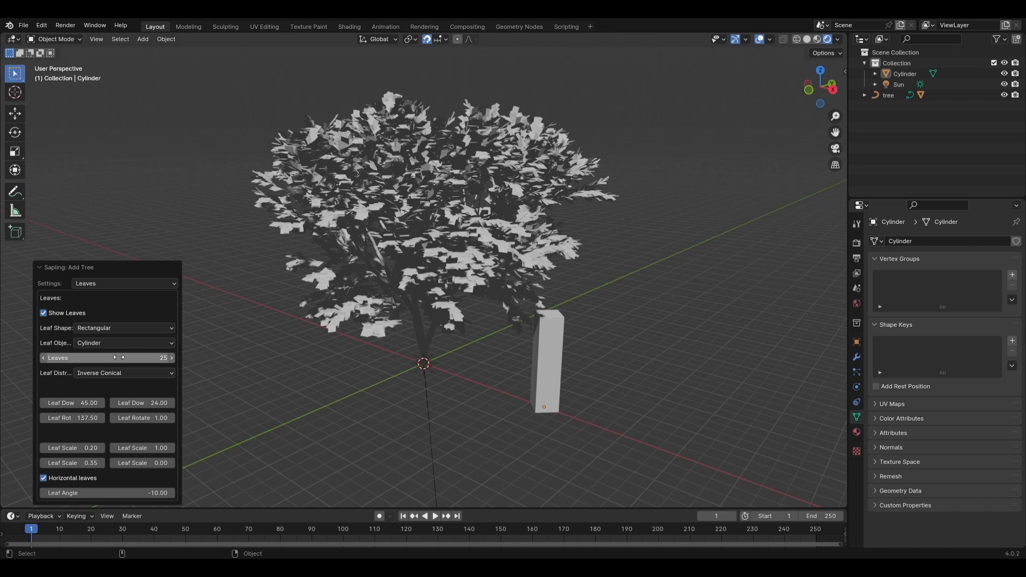
Step: Raise the leaf count from 50 to 100, then settle on 110
double_click(105, 358)
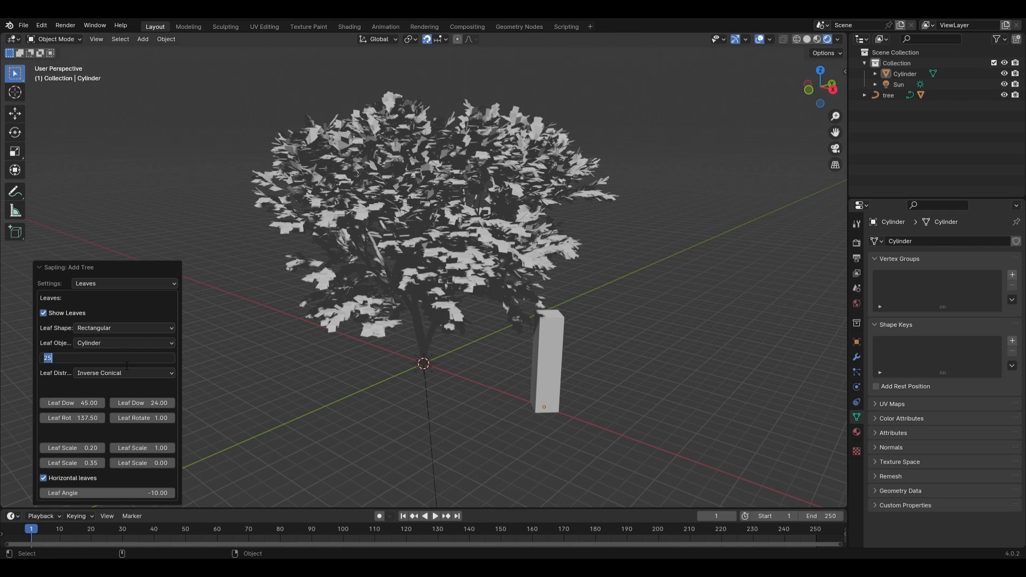
text(50)
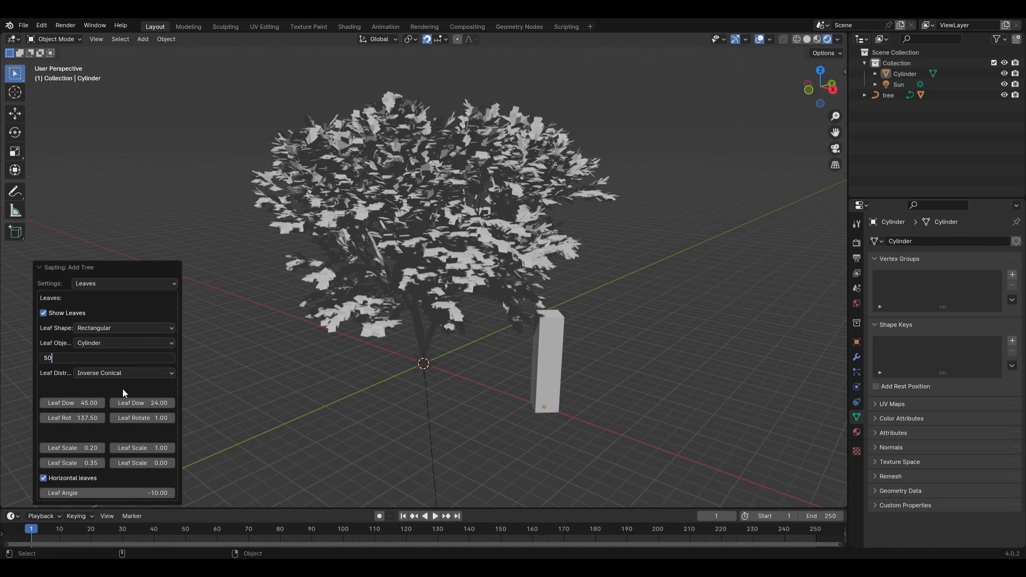
key(Return)
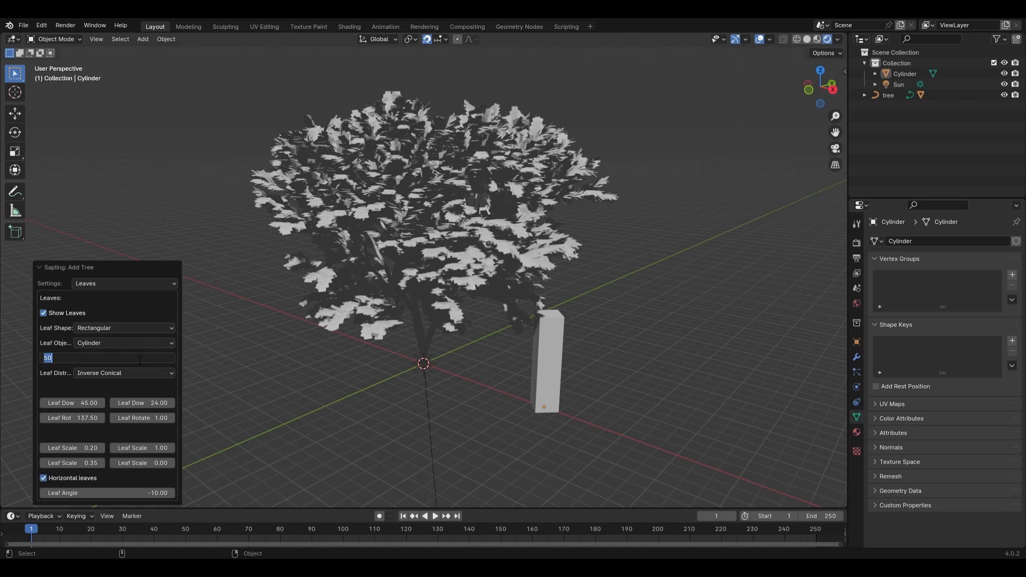
text(10)
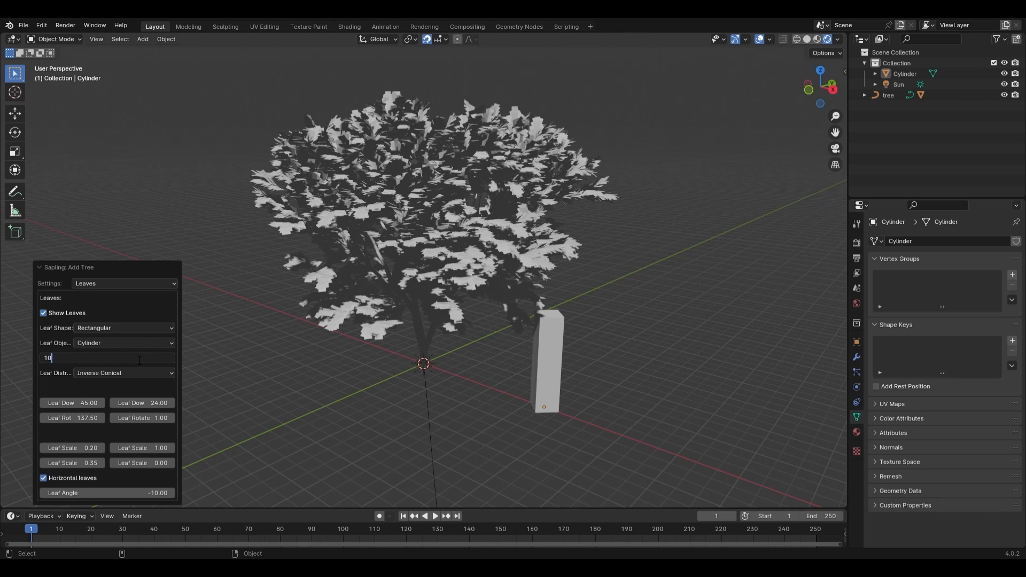
text(0)
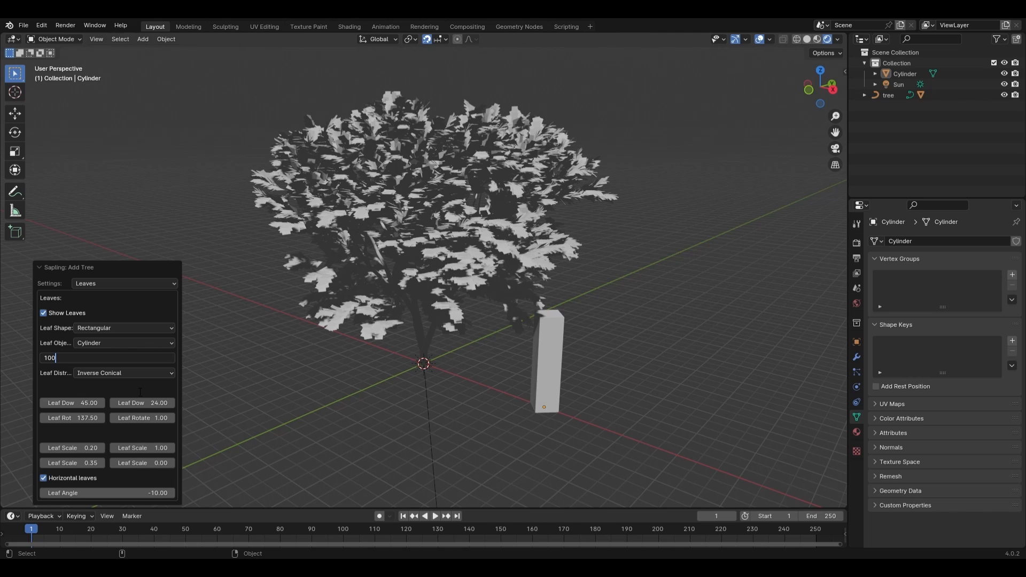
key(Return)
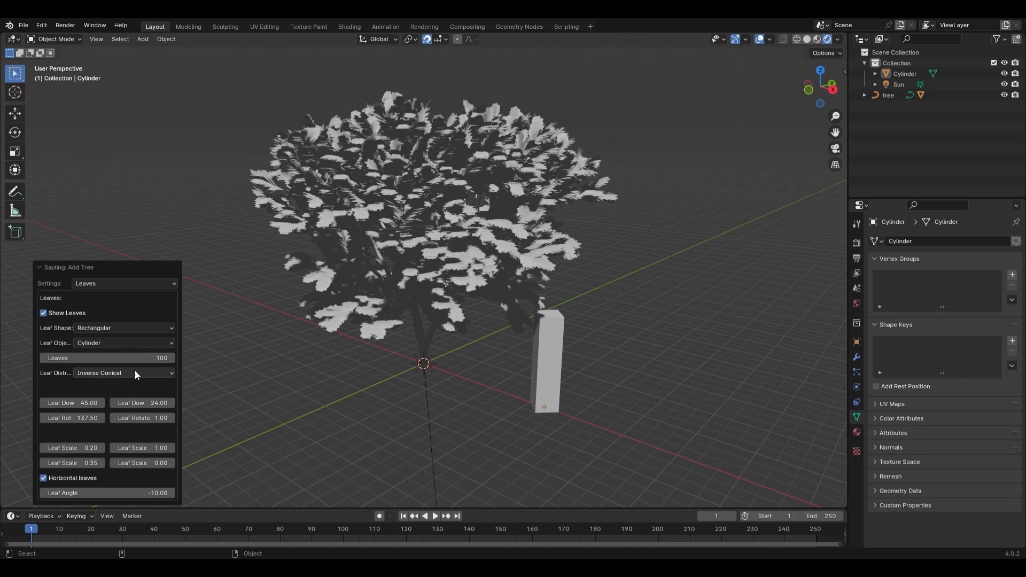
double_click(105, 358)
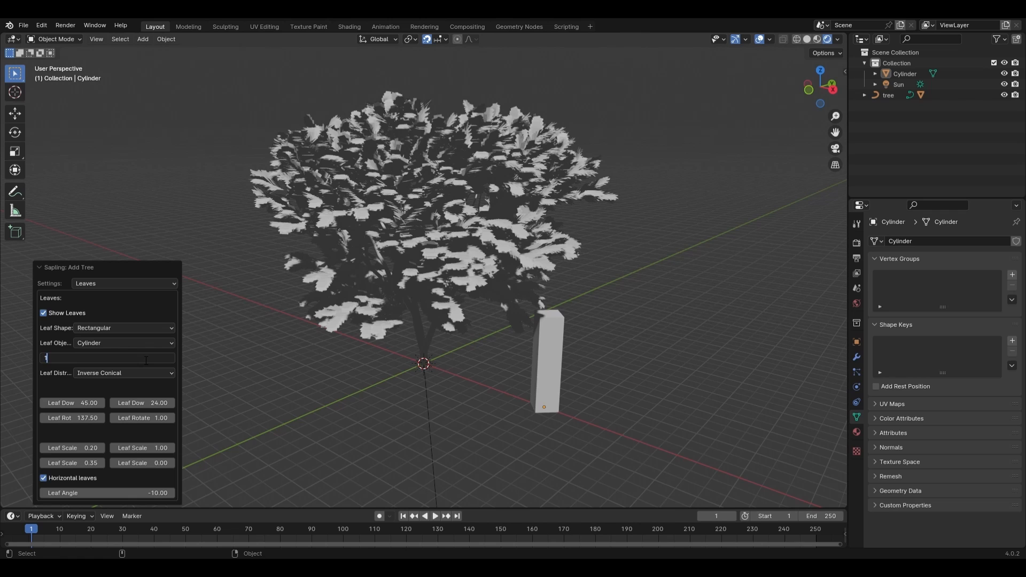
text(110)
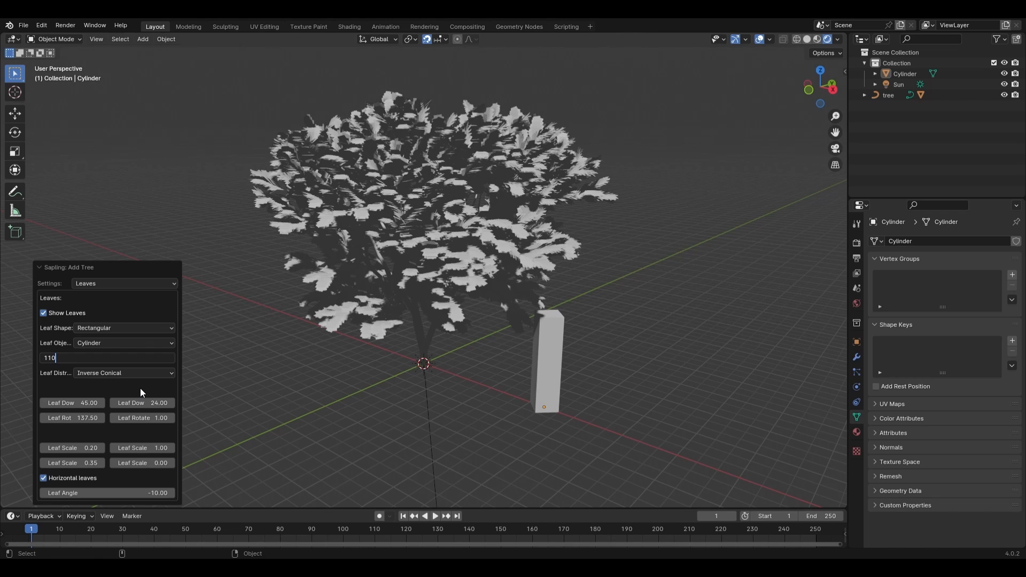
key(Return)
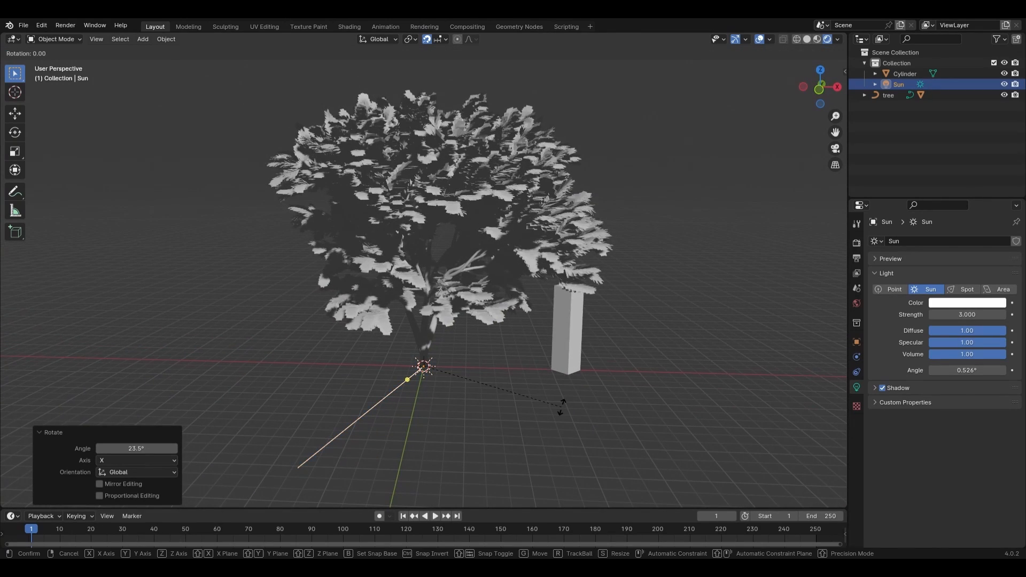
Step: Rotate the sun light to re-angle how it lights the tree
key(z)
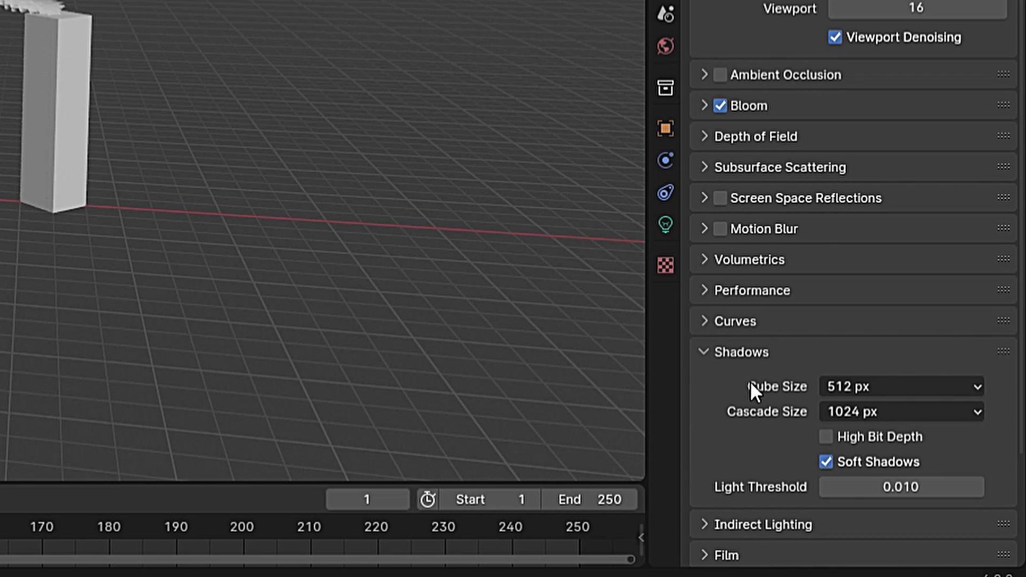
mouse_move(811, 425)
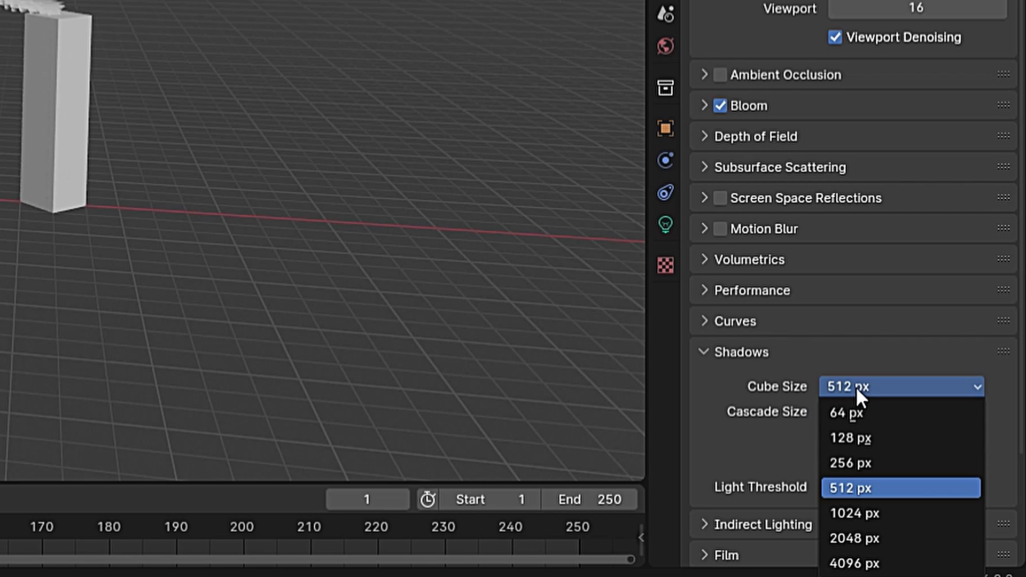
Step: Set the shadow Cube Size to 256 px in Render Properties
click(849, 463)
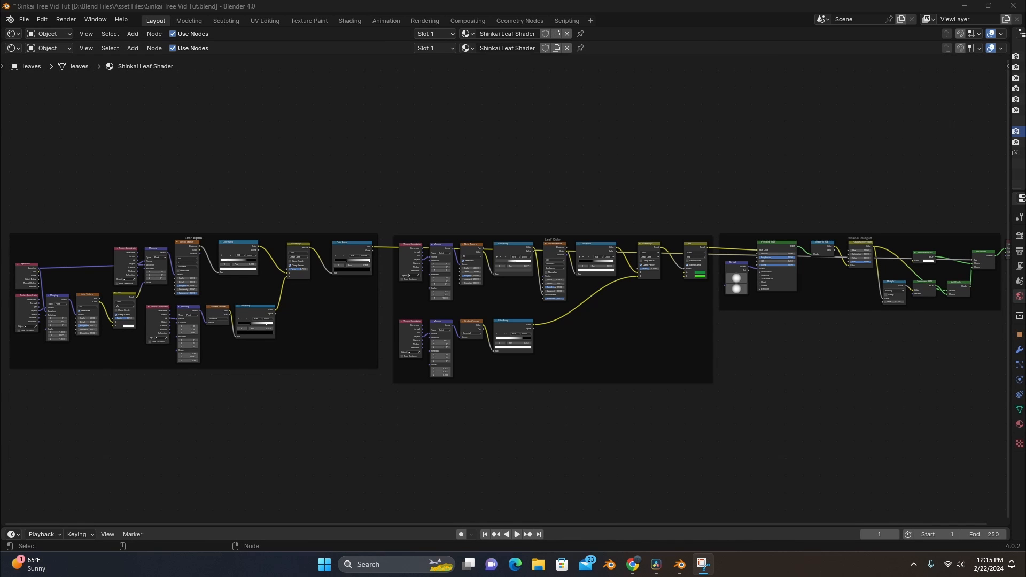
Step: Turn the lower area into a Shader Editor and create a new leaf material
click(12, 306)
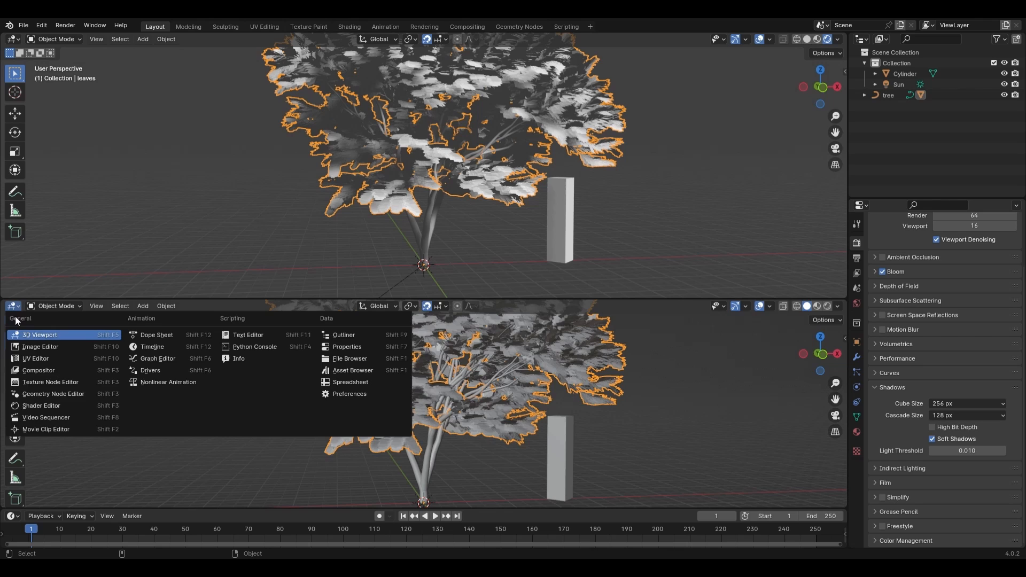
click(40, 405)
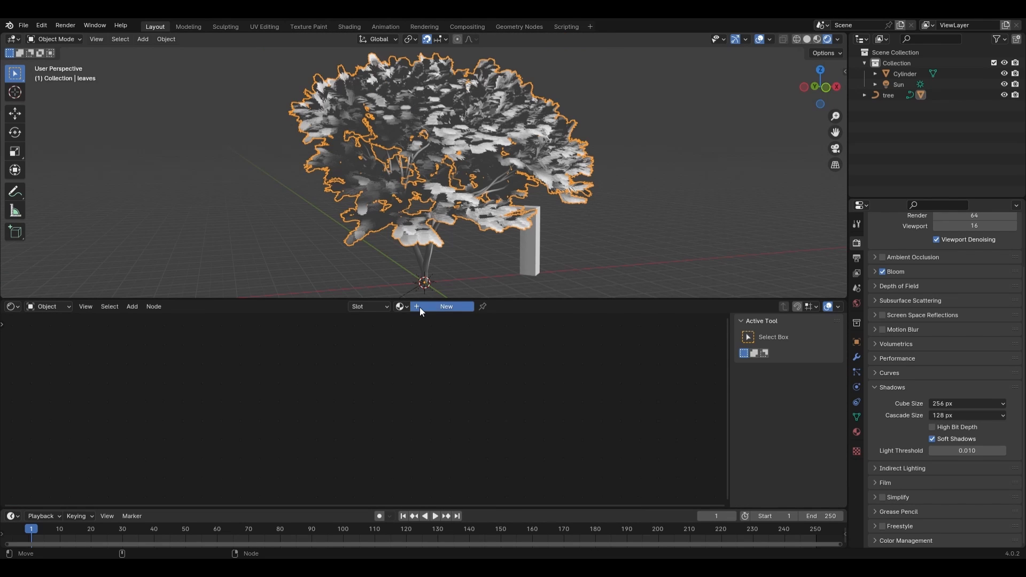
click(446, 306)
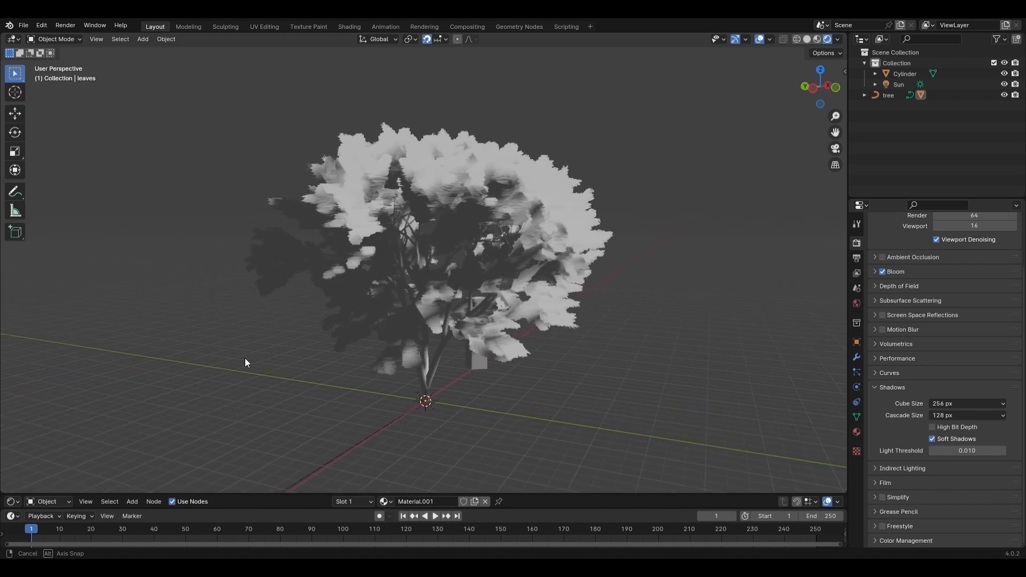
Step: Set the Principled BSDF Base Color to green
click(429, 379)
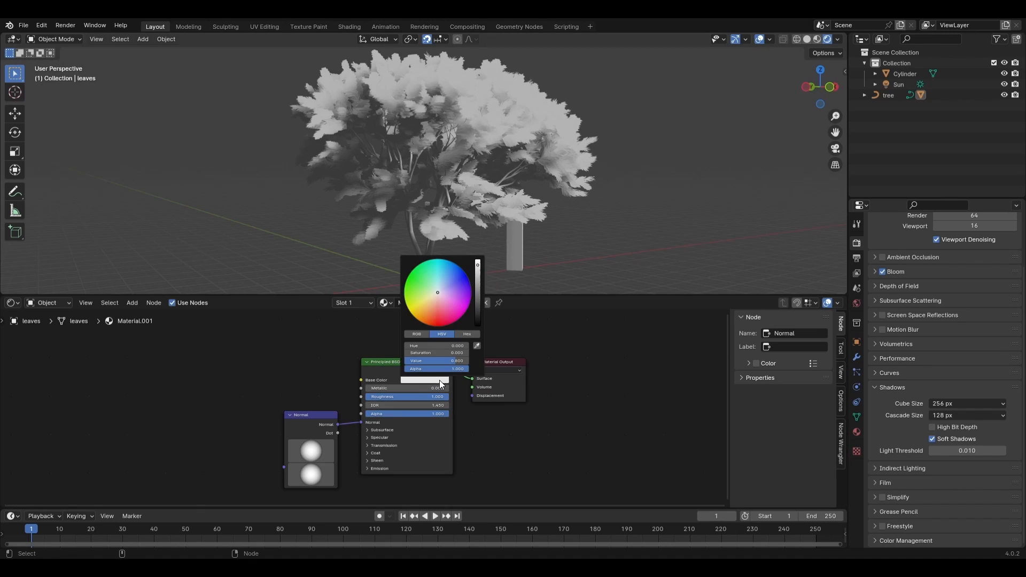
click(416, 274)
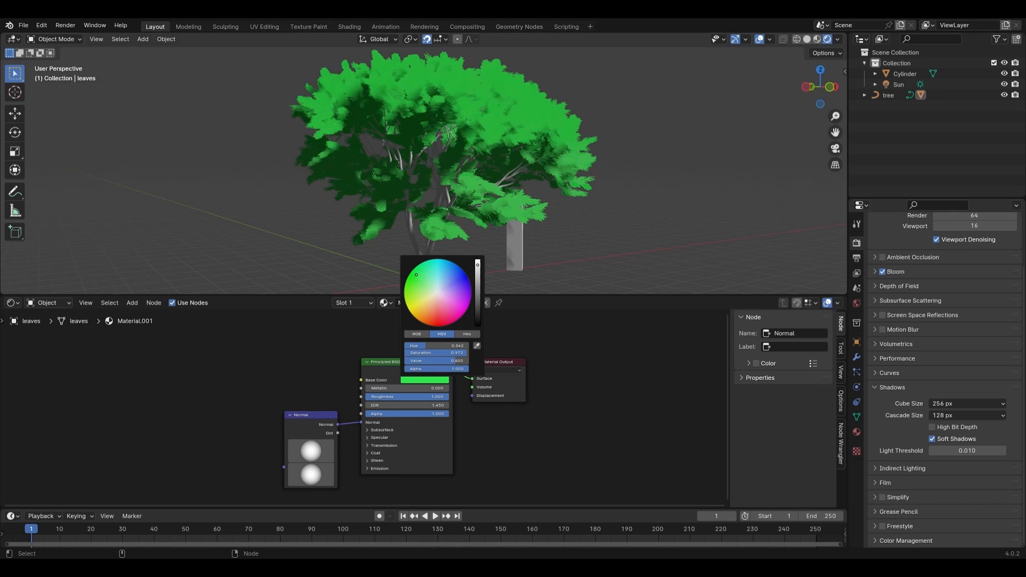
click(551, 295)
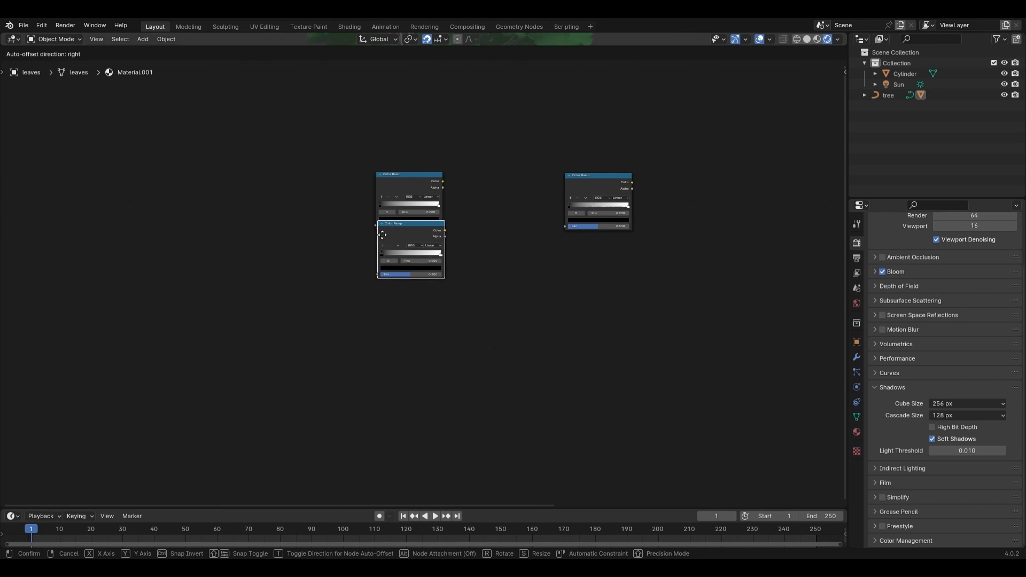
Step: Place the duplicated Color Ramp and add a Gradient Texture set to Spherical
click(463, 195)
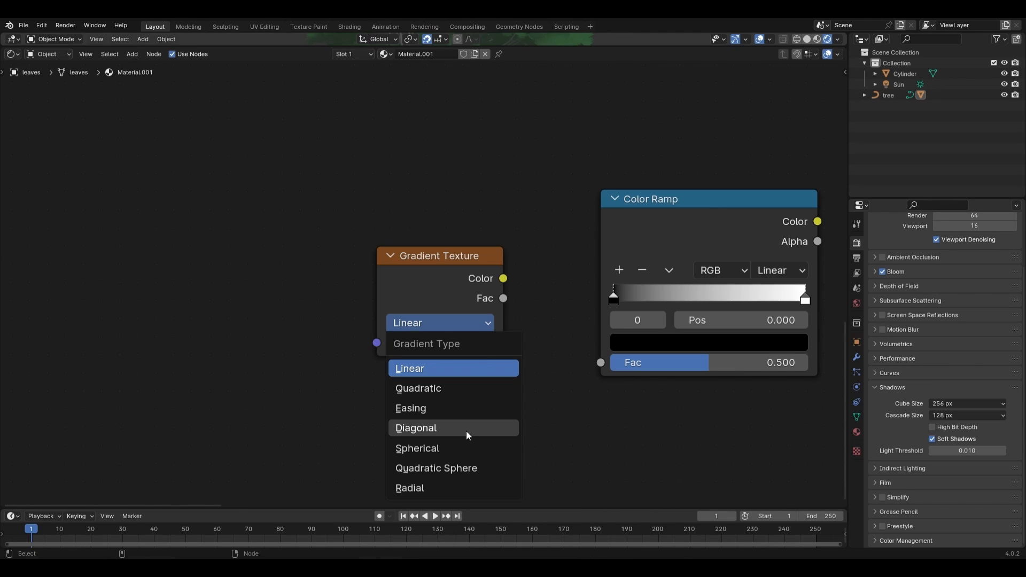
click(417, 448)
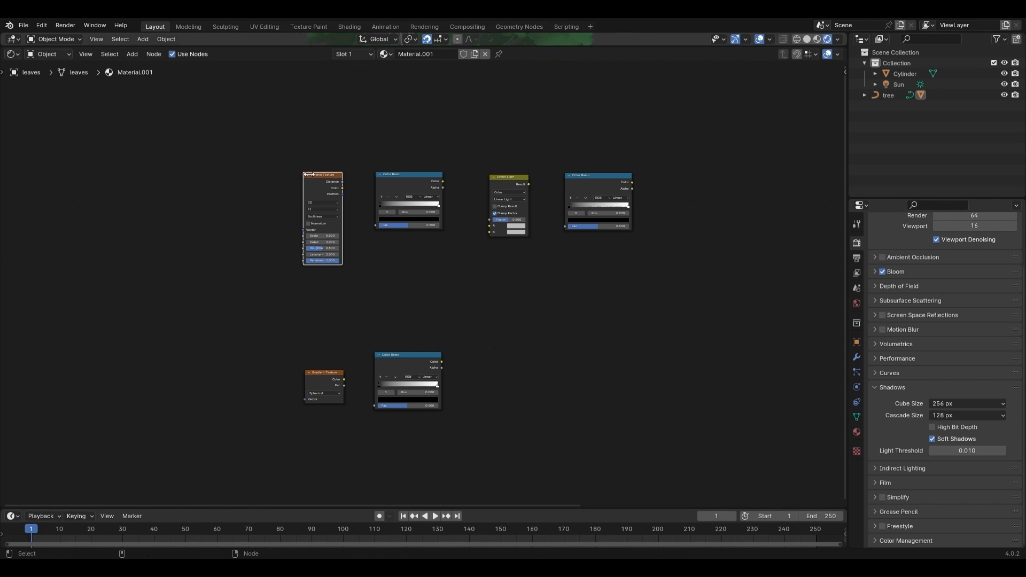
scroll(up, 3)
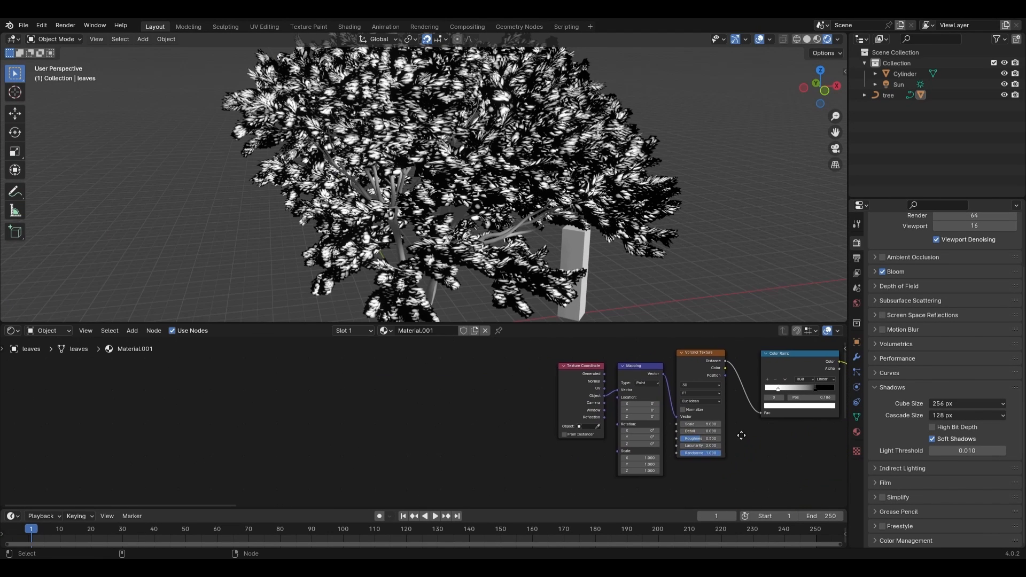
Step: Set the Mix node factor to 0.75, blending the noise toward white
click(132, 330)
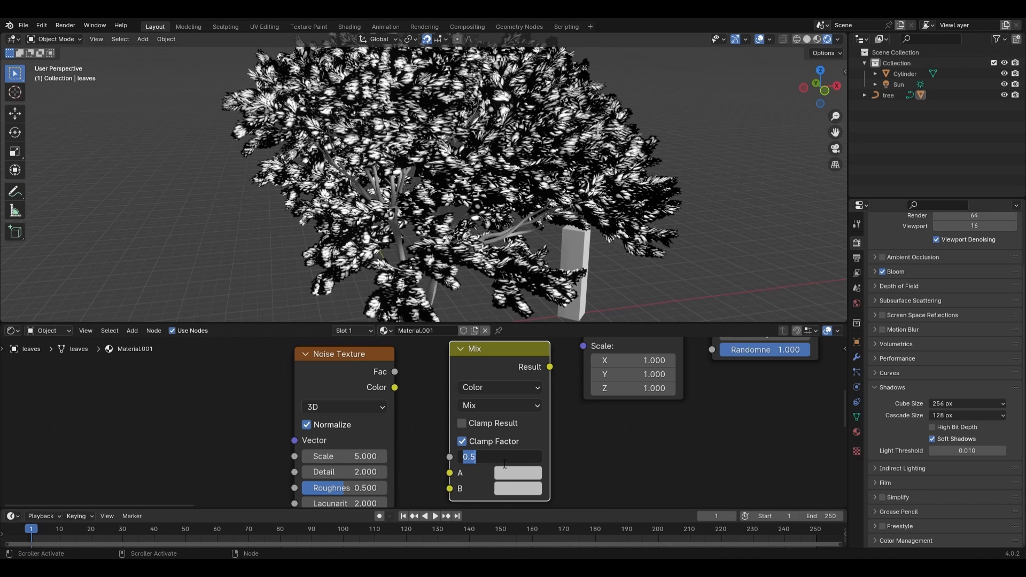
text(0.7)
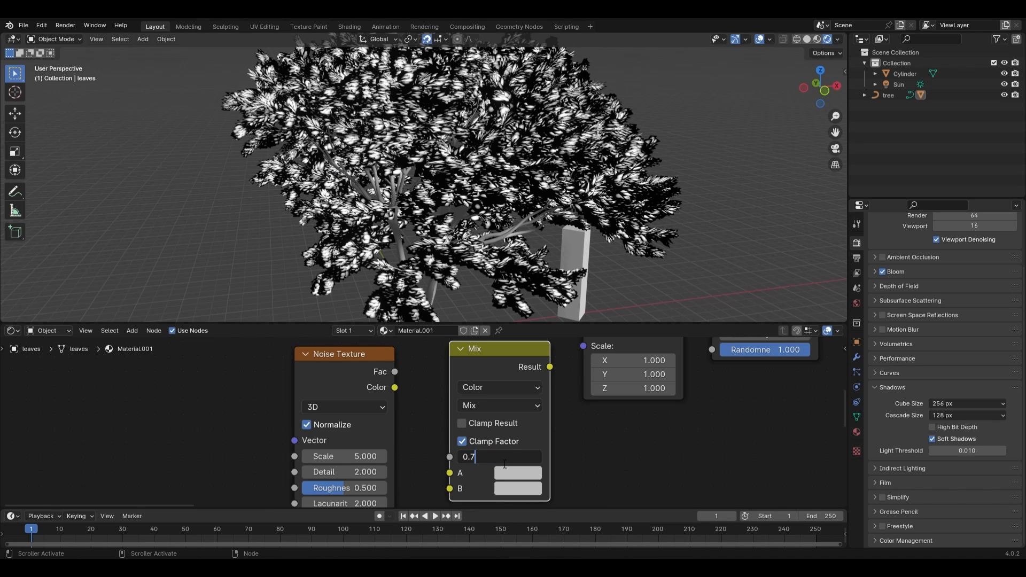
click(516, 472)
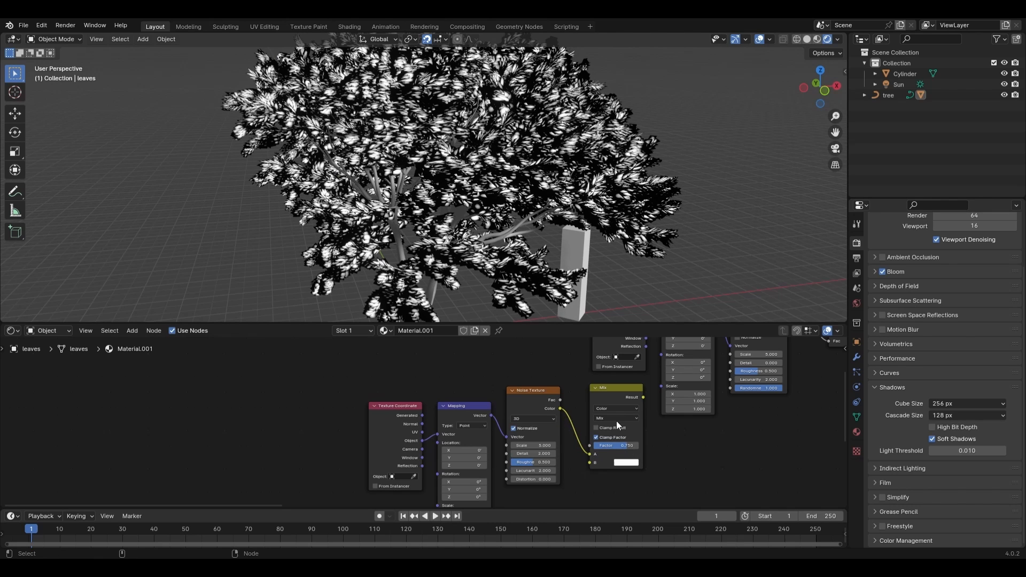
Step: Lower the Noise Texture detail to 0.5 and edit its distortion value
click(594, 437)
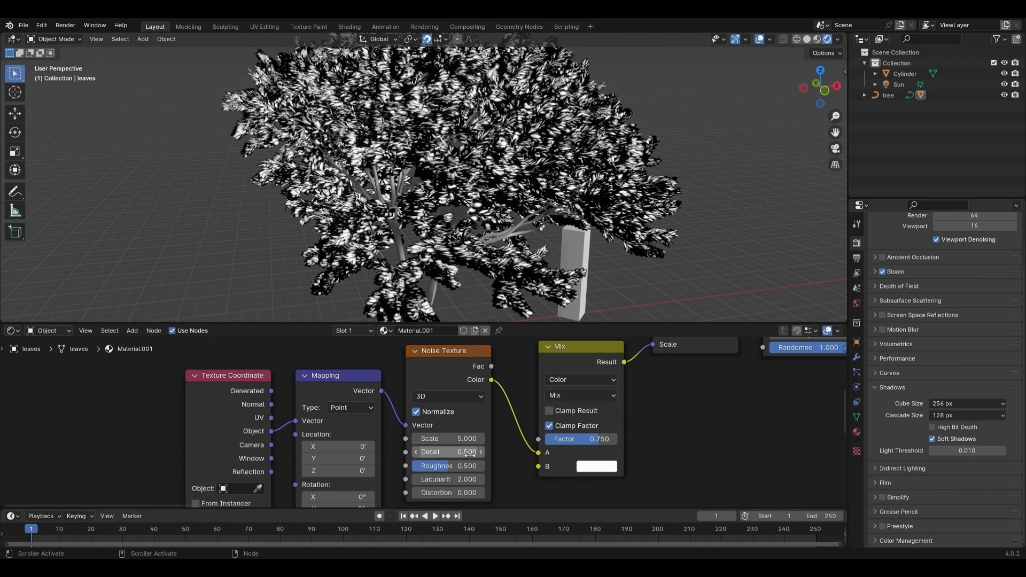
double_click(436, 492)
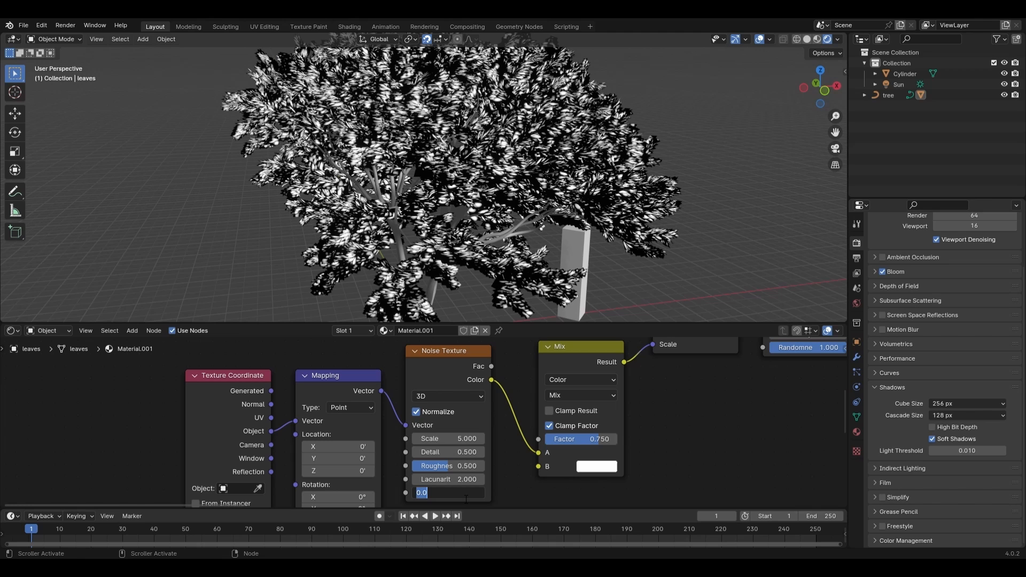
text(obj)
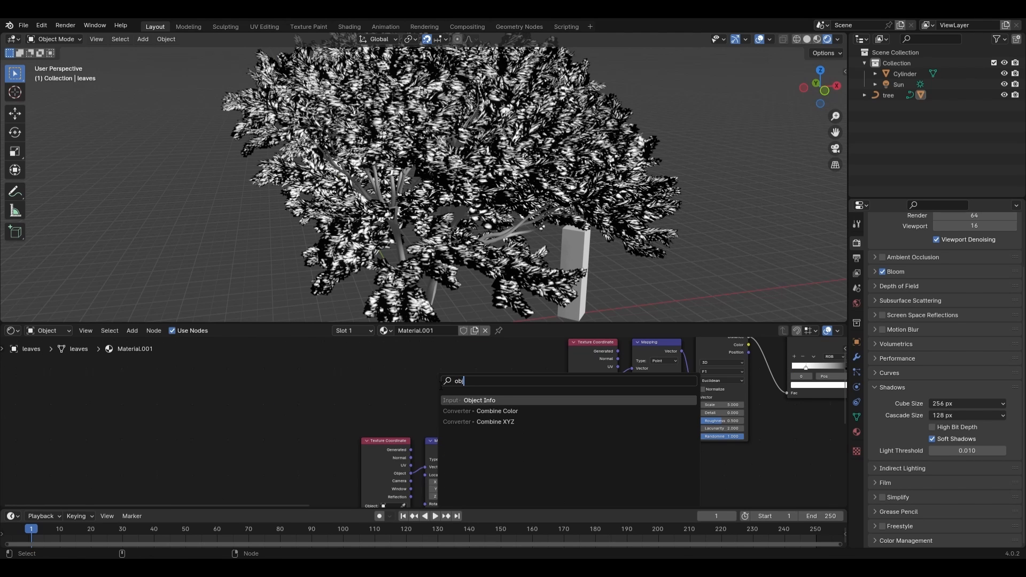
Step: Add an Object Info node feeding the Mapping locations and adjust the gradient ramp stops
click(478, 400)
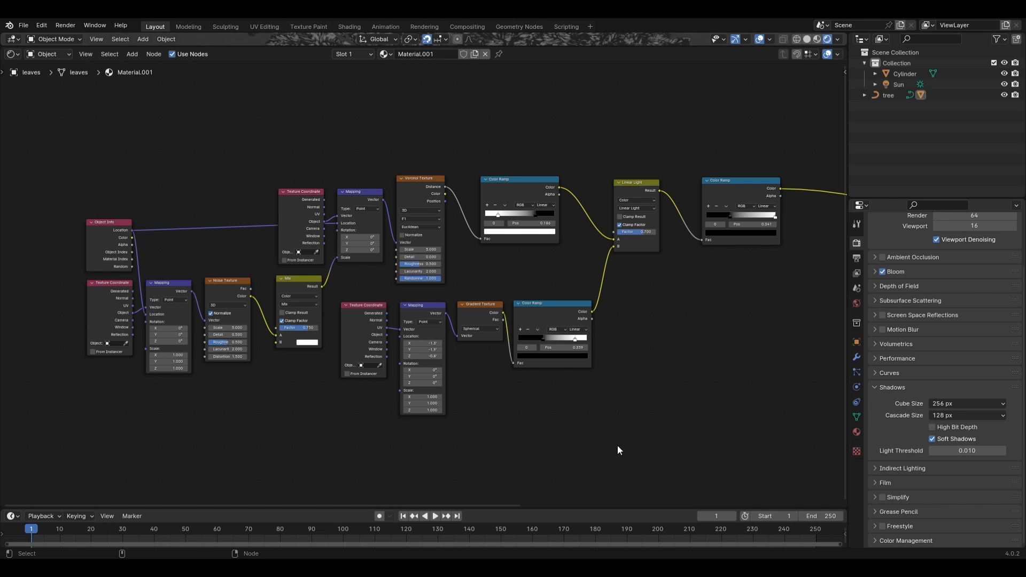
mouse_move(546, 340)
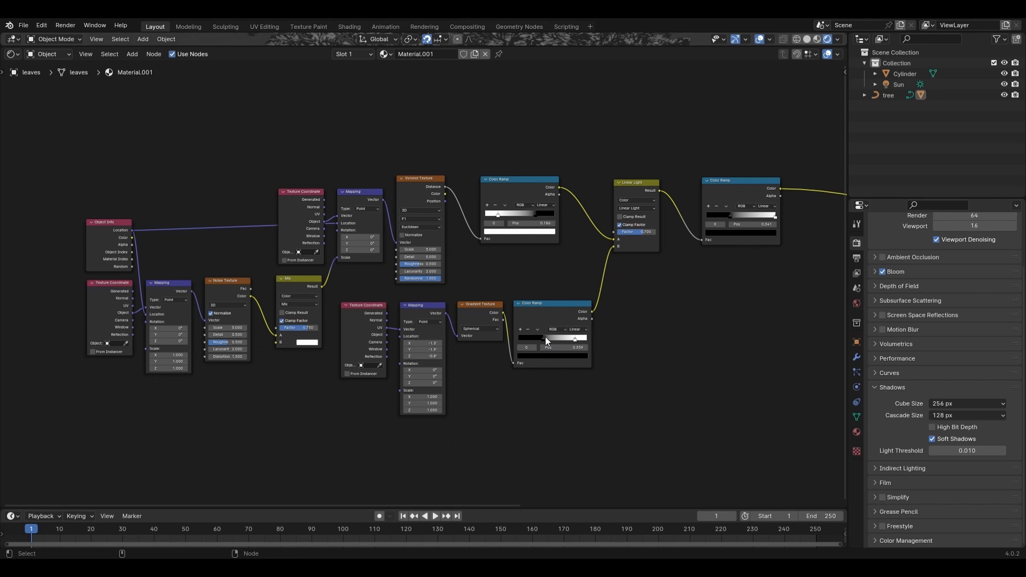
click(478, 304)
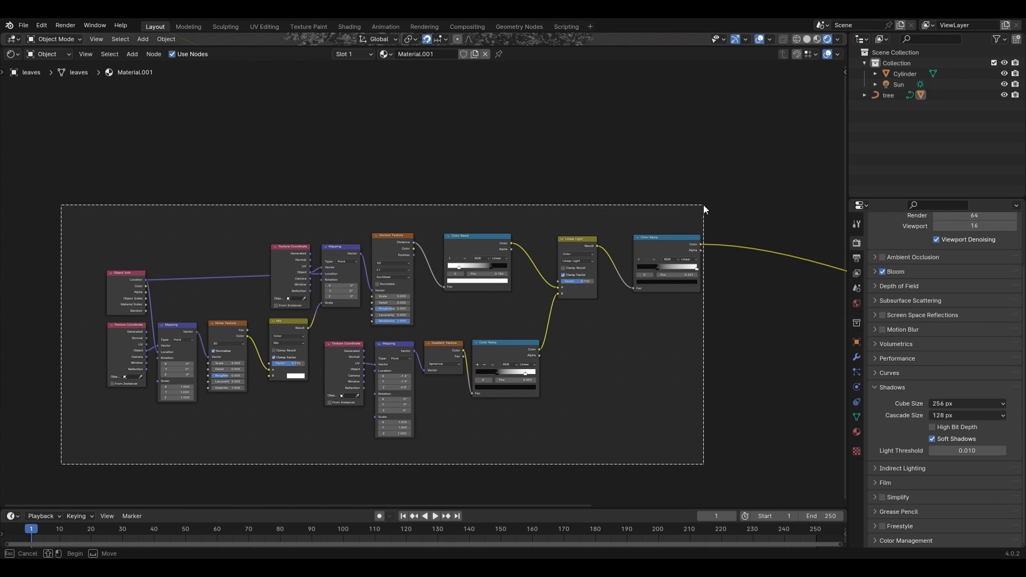
Step: Wrap the selected leaf mask nodes in a frame labelled 'Leaf Alpha'
key(shift)
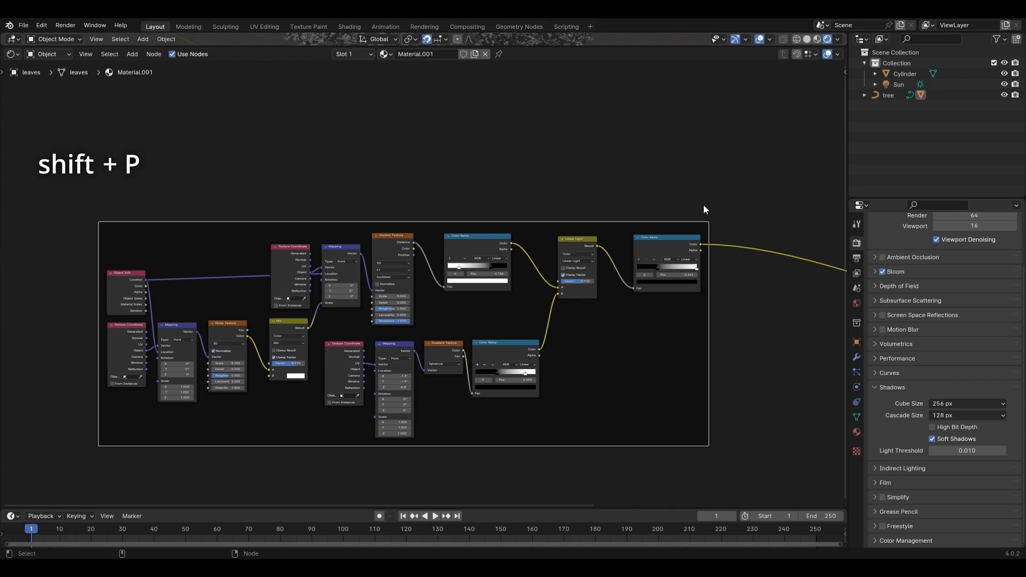
key(f2)
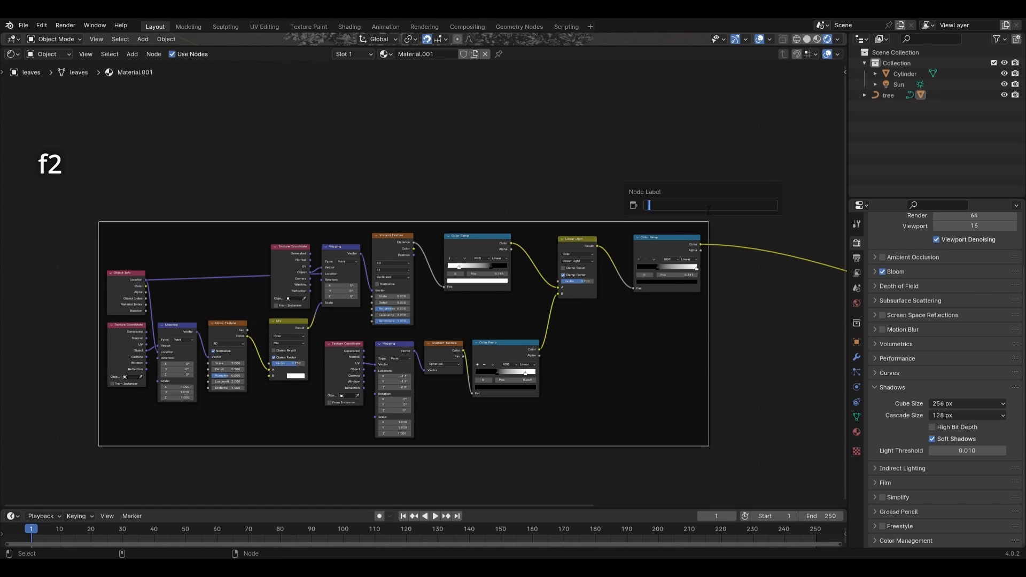
text(L)
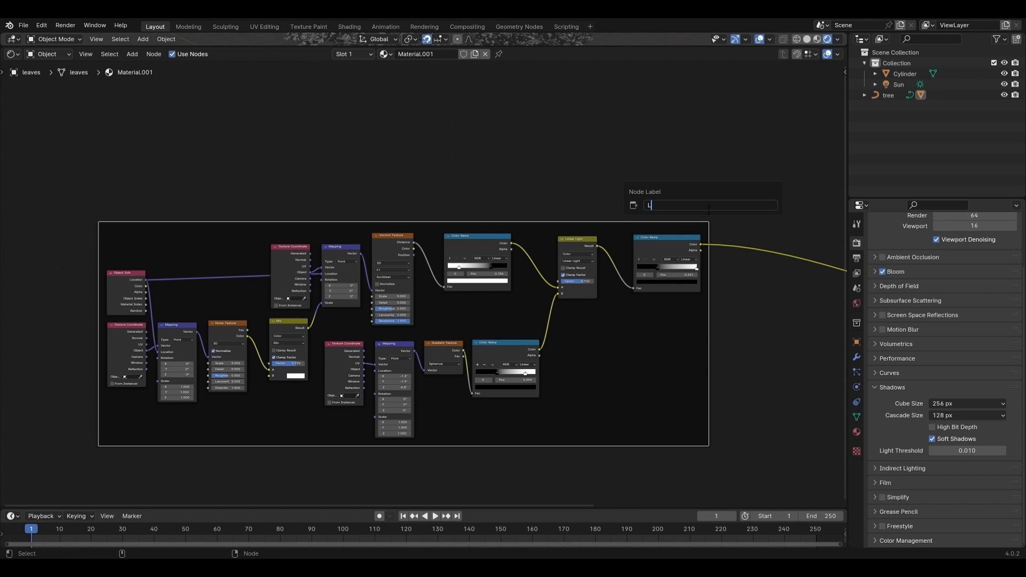
text(Leaf Alph)
text(mi)
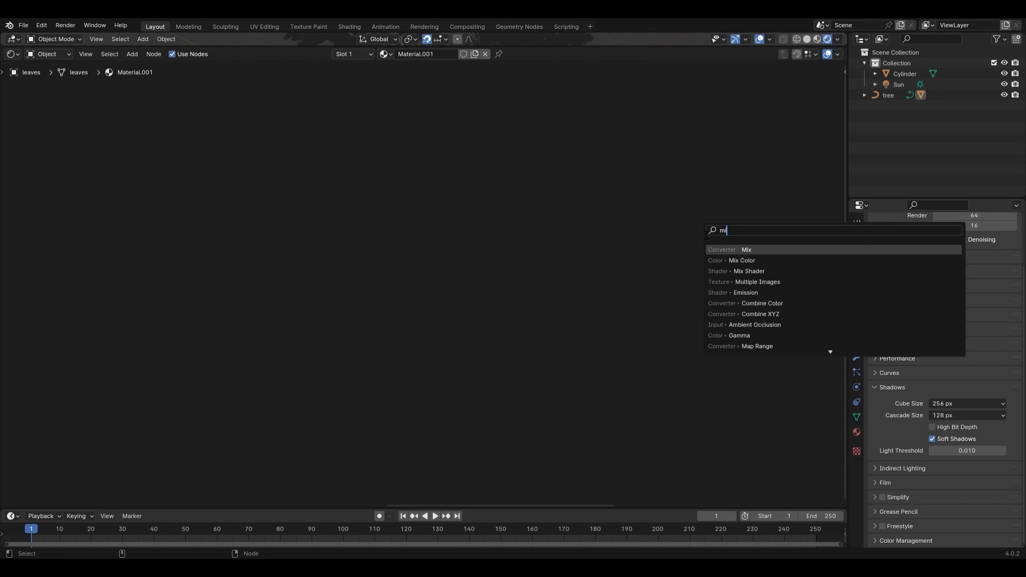
Step: Add a Mix node with the Linear Light Result connected to its Factor
click(746, 249)
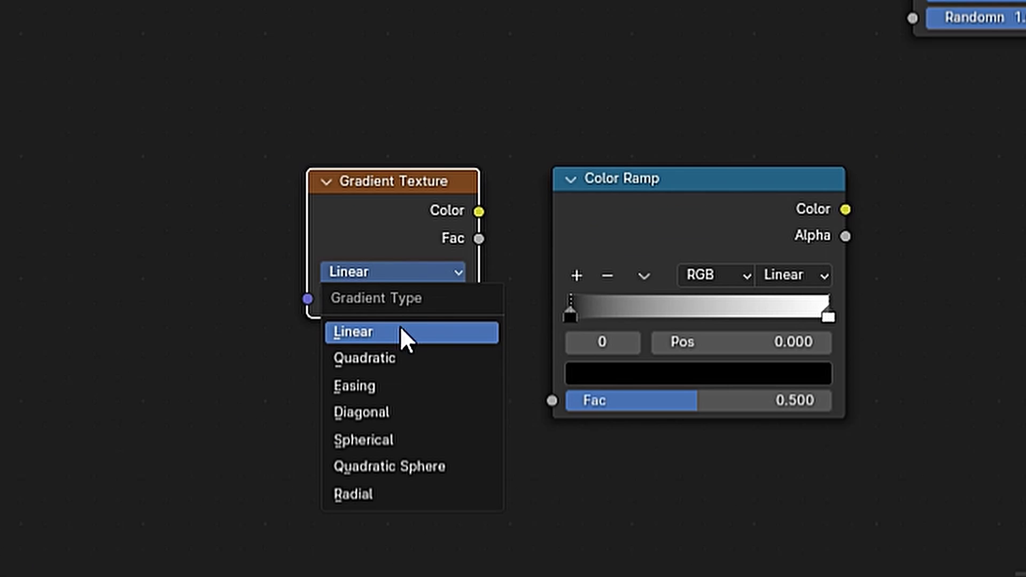
click(363, 440)
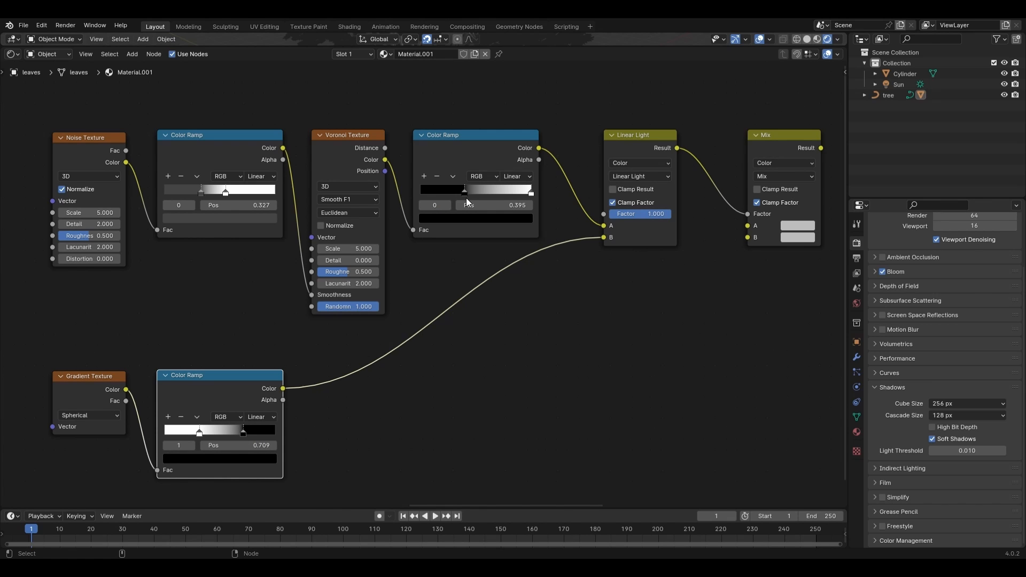
mouse_move(482, 204)
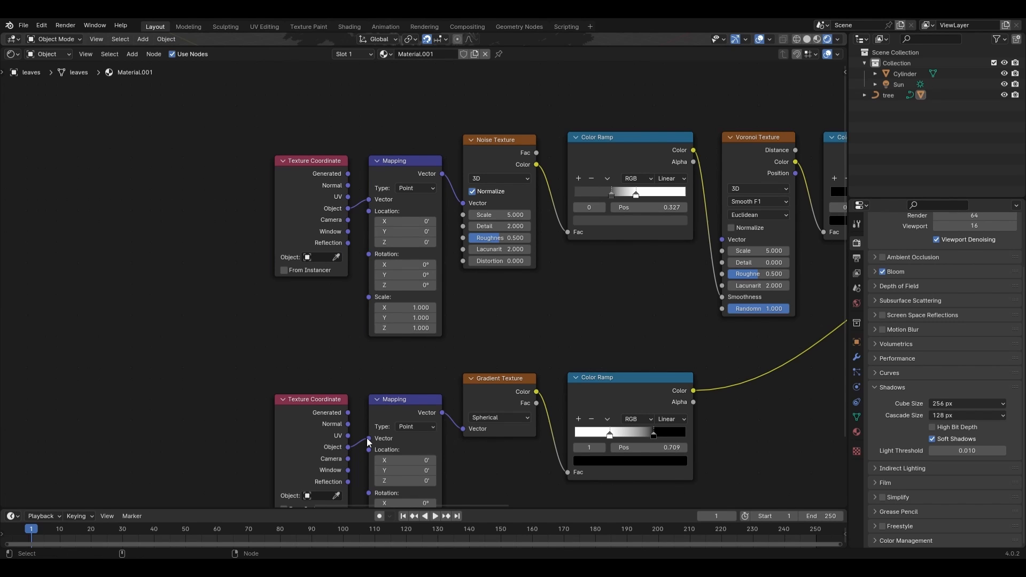
mouse_move(251, 450)
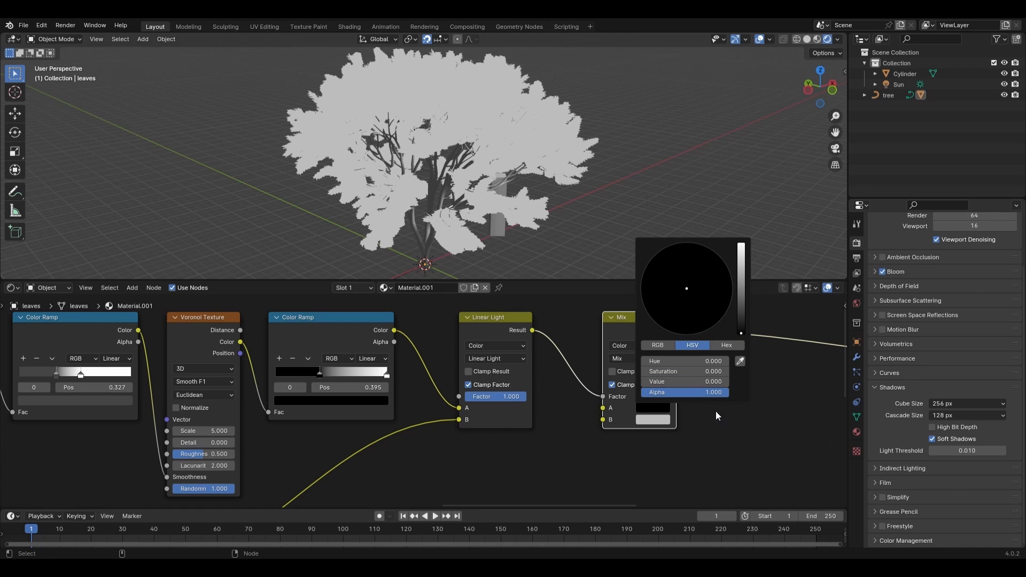
Step: Set the Mix colours to black and white and the Linear Light factor to 0.9
click(685, 393)
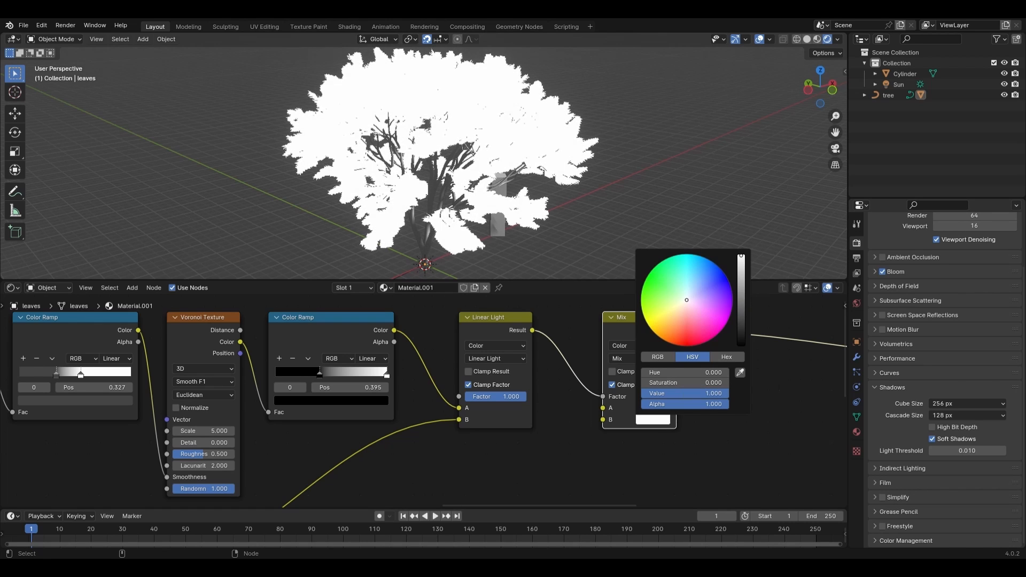
click(507, 449)
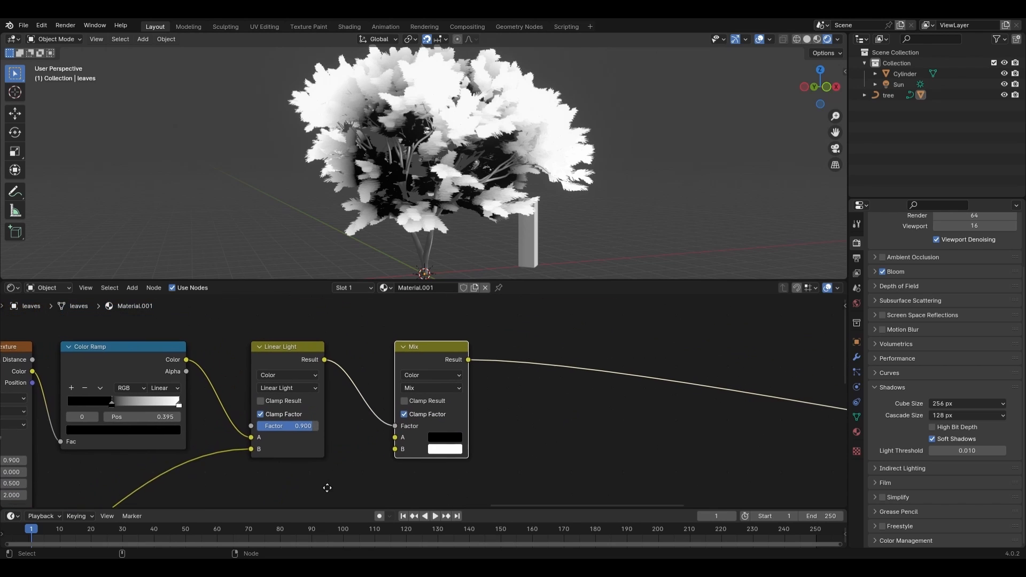
Step: Change the Mix colours to dark green #0B9031 and bright green #3ADB10
click(444, 437)
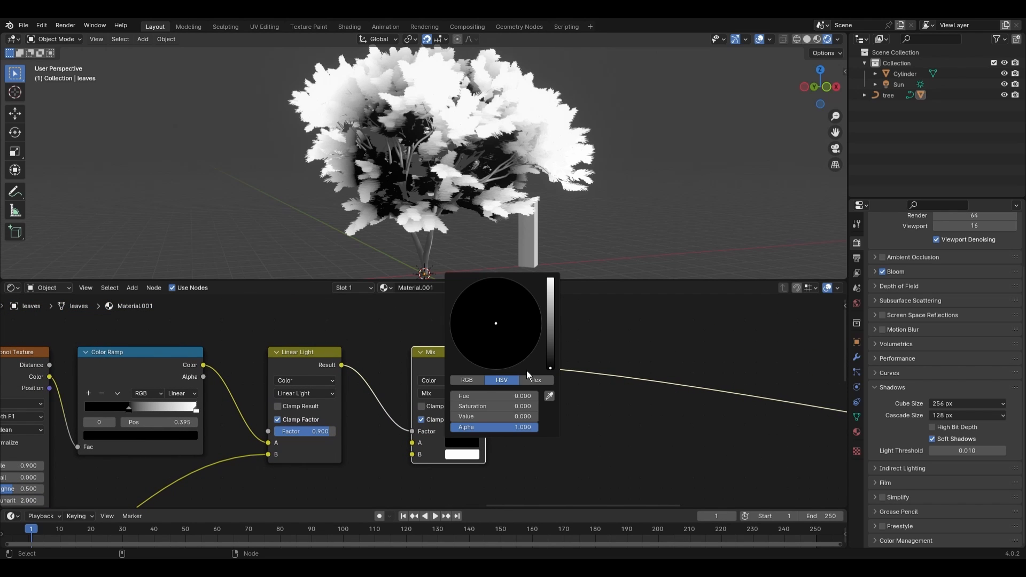
click(474, 299)
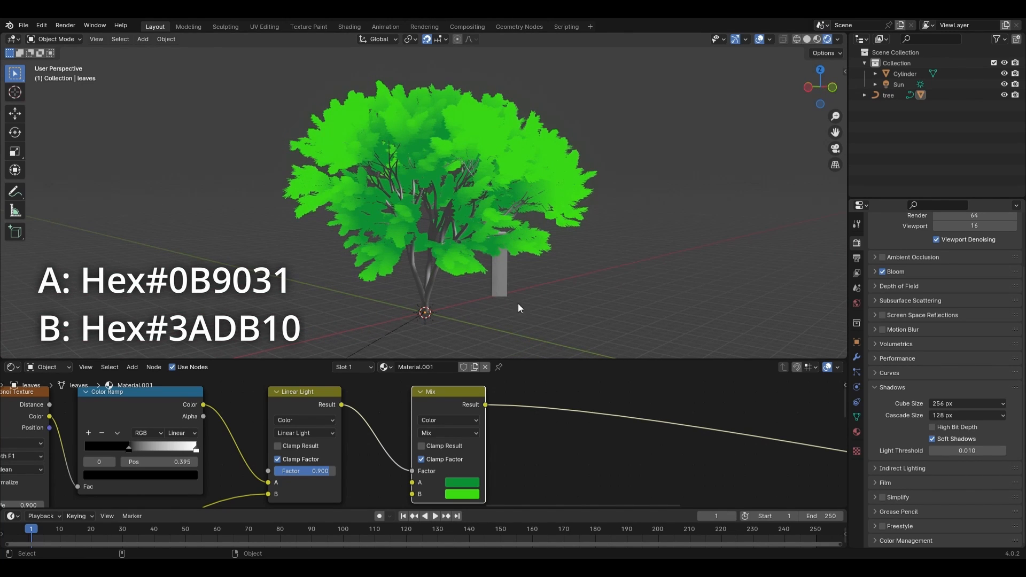
mouse_move(568, 308)
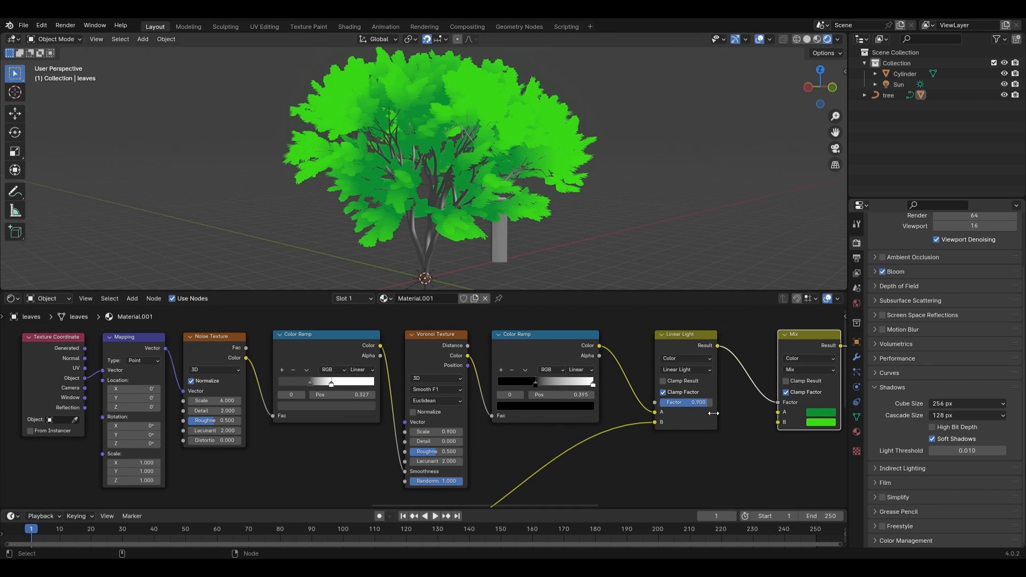
mouse_move(435, 431)
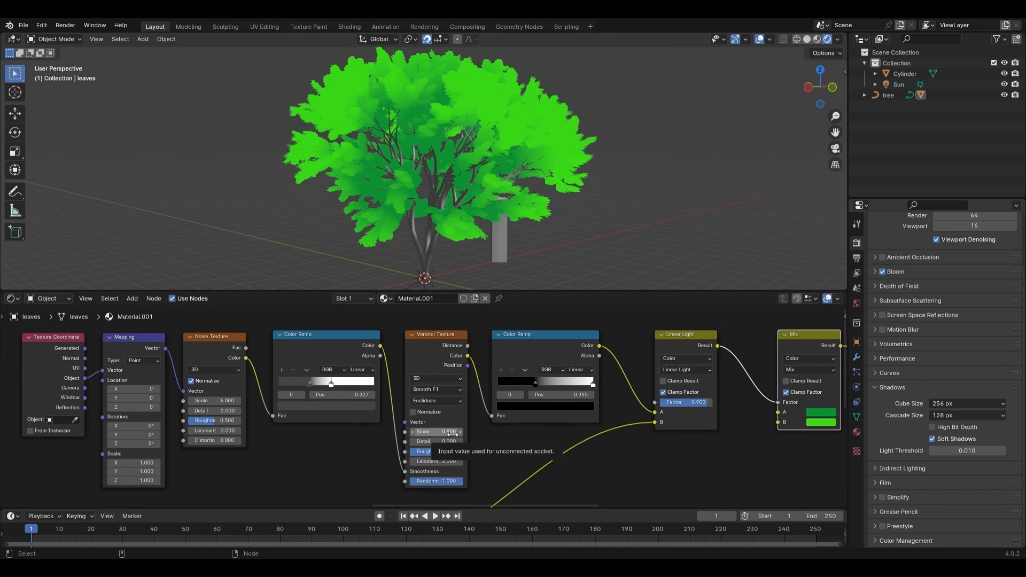
Step: Set Voronoi Scale to 20, Linear Light factor to 0.708, and frame the colour nodes
click(434, 431)
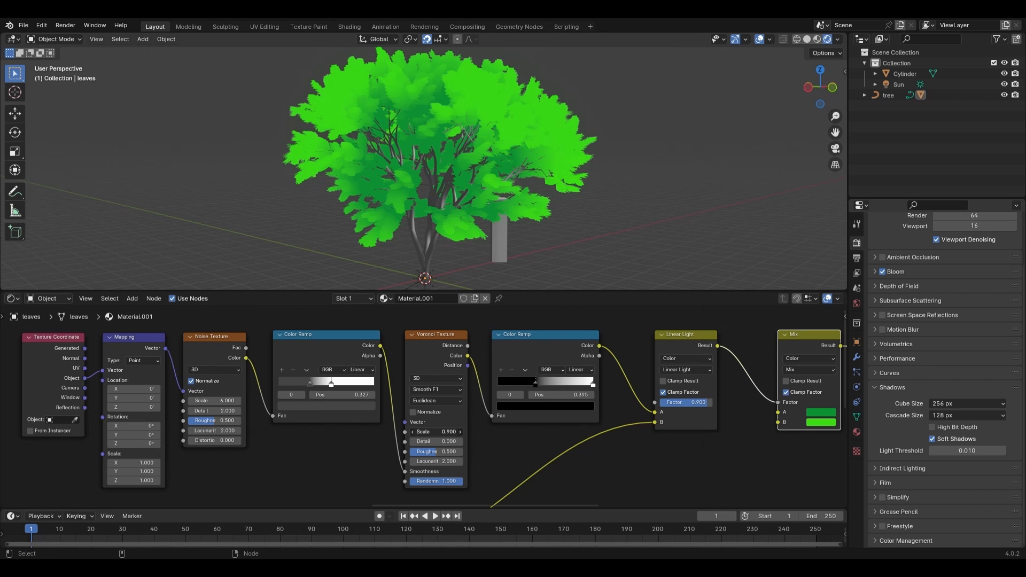
click(440, 432)
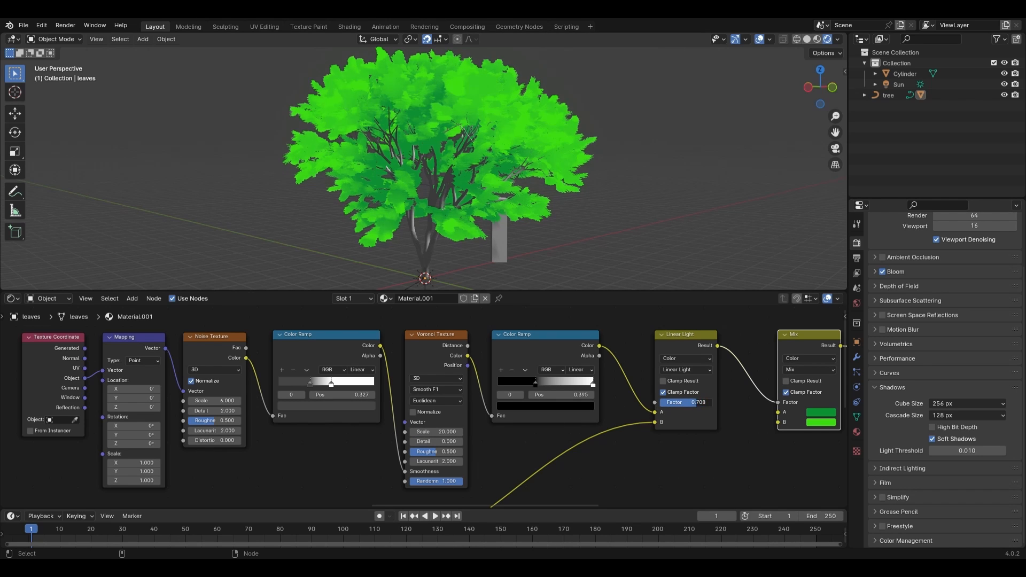
click(683, 402)
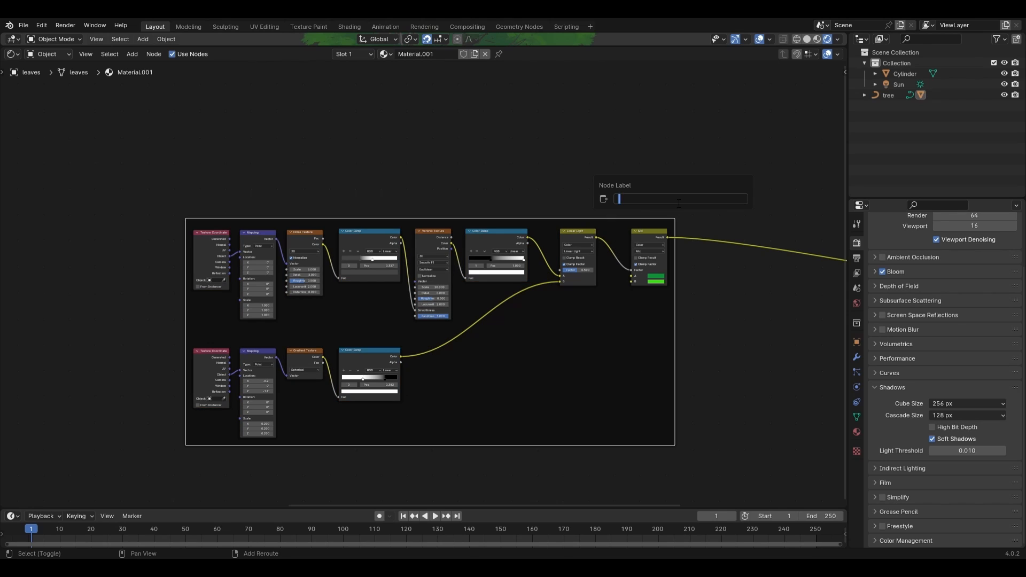
Step: Label the new node frame 'Leaf Col' for the leaf colour group
text(Leaf Col)
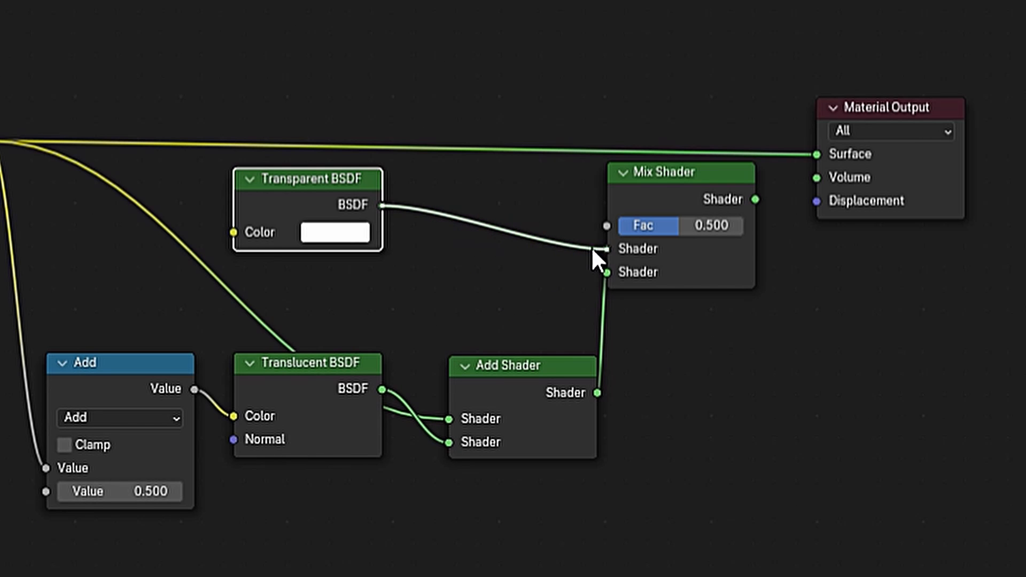
mouse_move(647, 285)
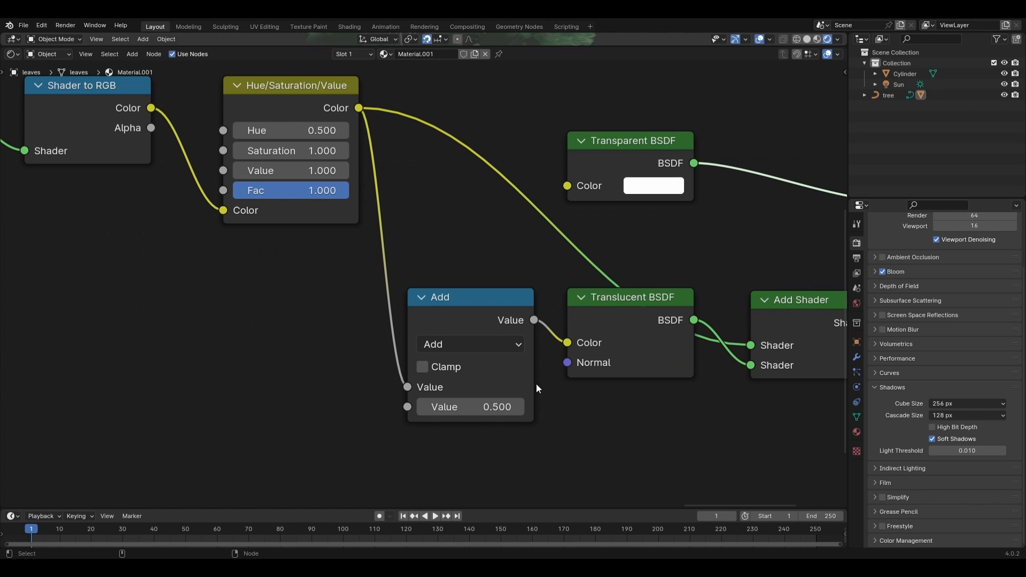
Step: Switch the math node to Multiply and lower its second value to 0.2
click(469, 344)
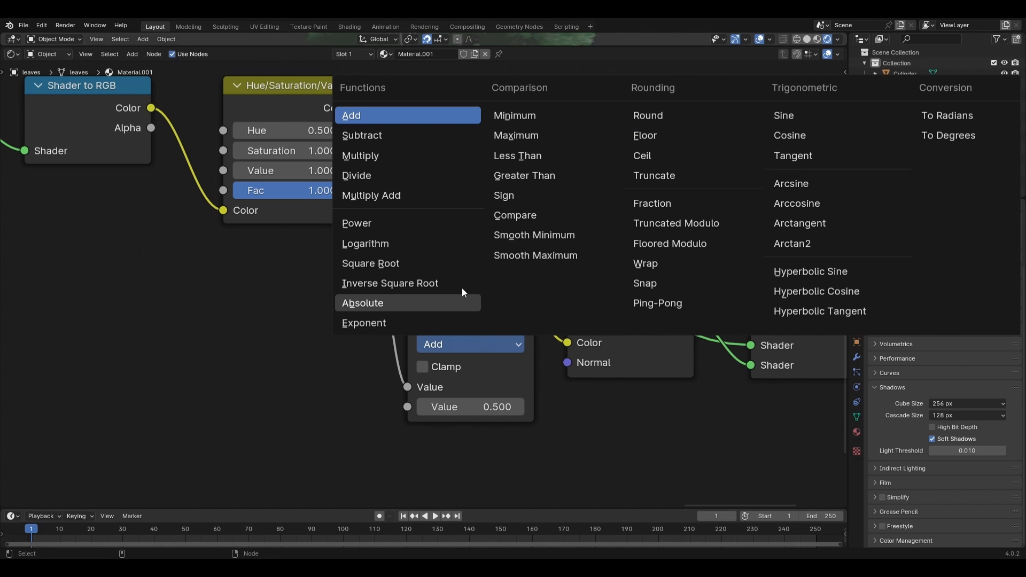
click(359, 155)
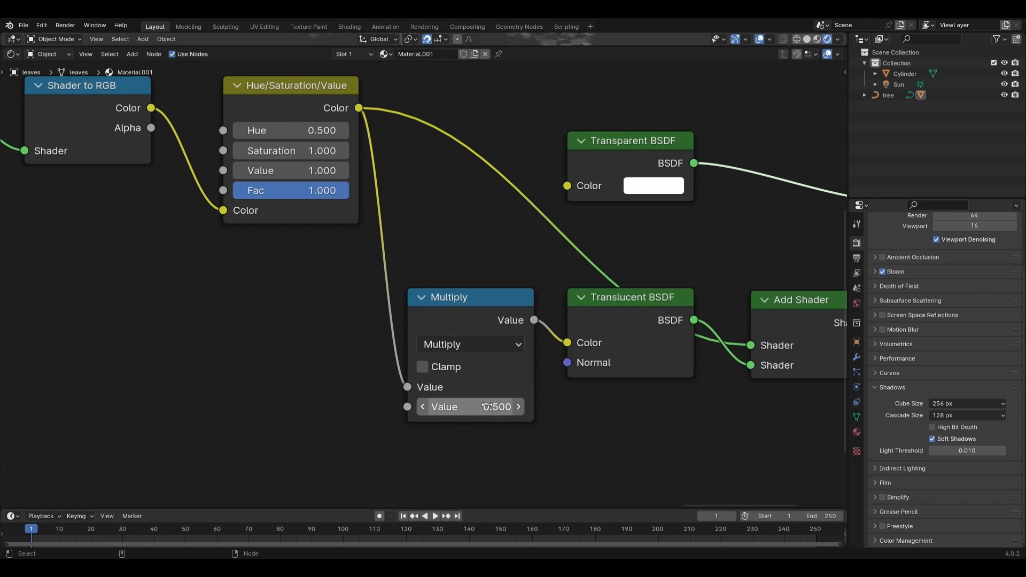
double_click(470, 406)
text(0.200)
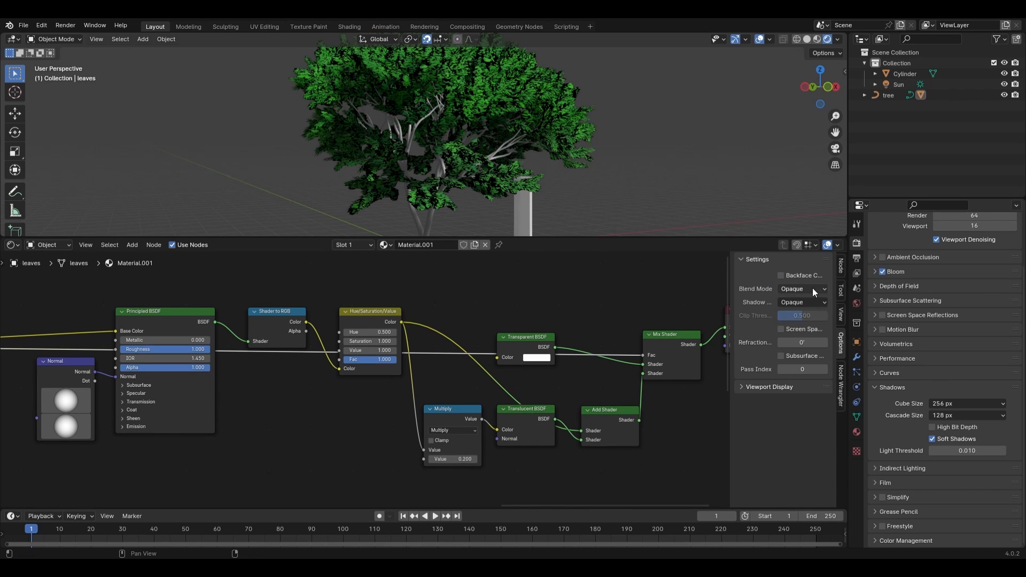
Step: Set the leaf material's Blend Mode and Shadow Mode to Alpha Hashed
click(802, 289)
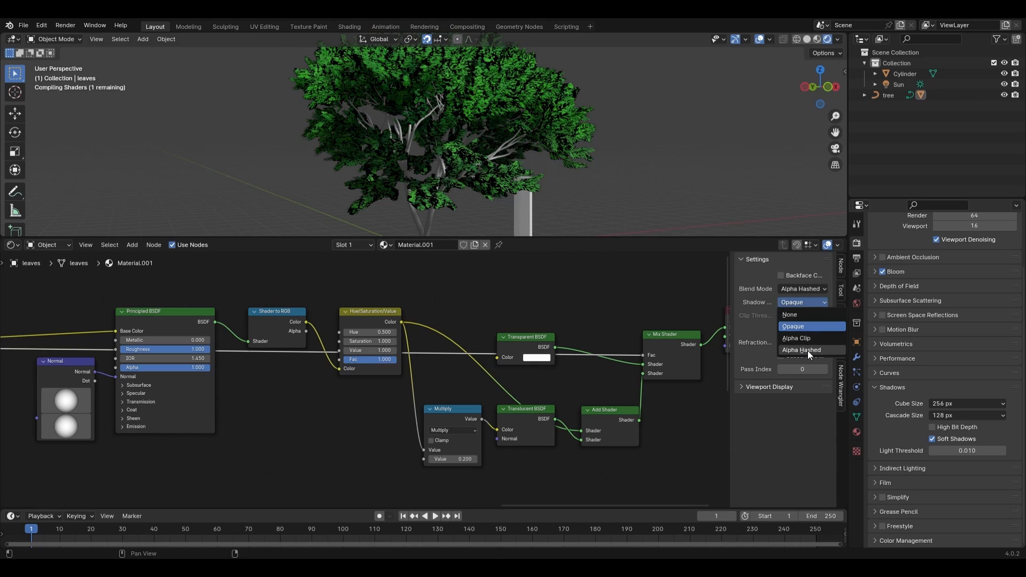
click(801, 350)
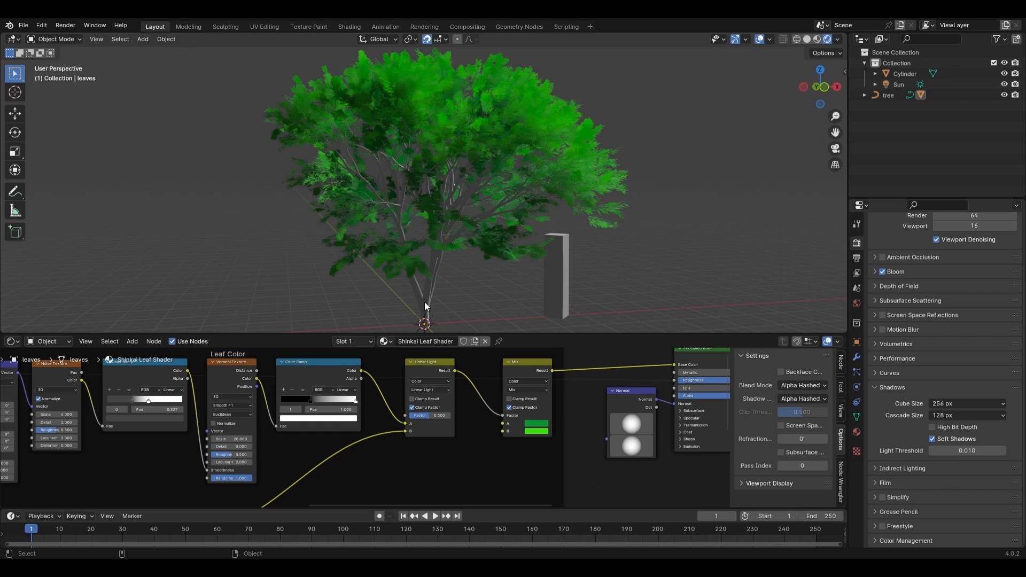
Step: Select the tree trunk in the viewport to show its bark material
click(887, 95)
text(10)
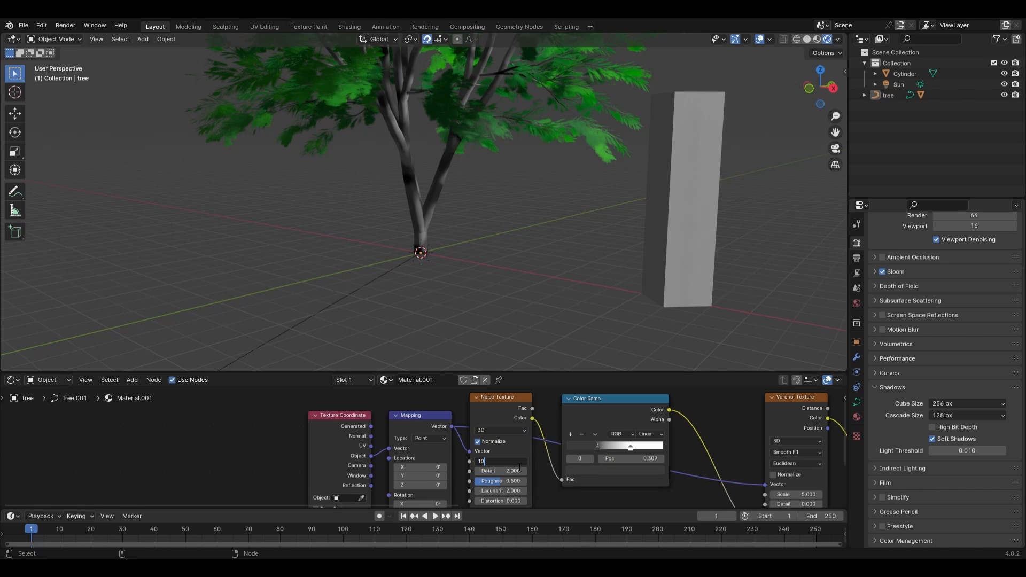
Step: Set bark Noise Texture scale to 10 and pick brown Mix colours
scroll(down, 3)
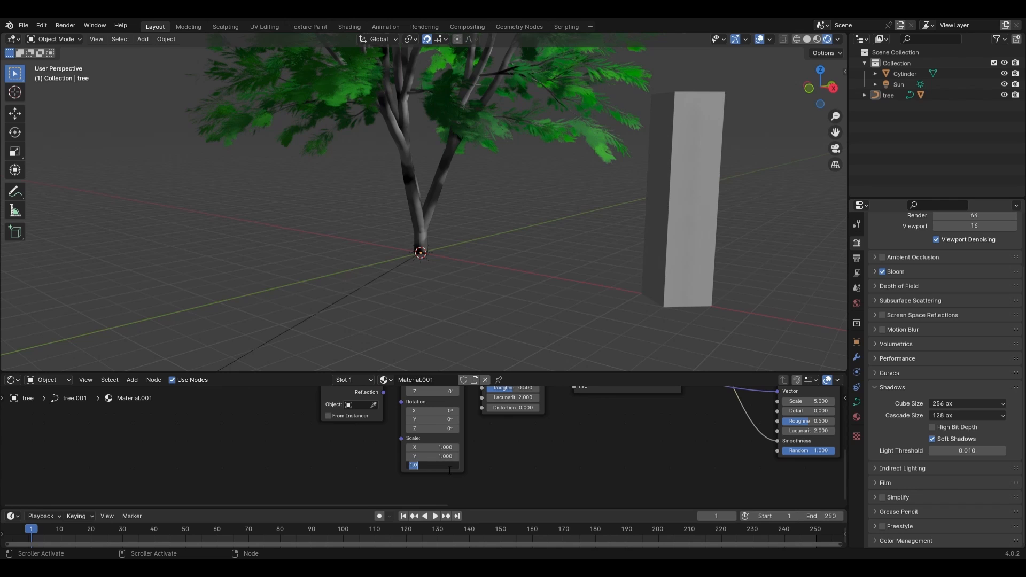
text(0)
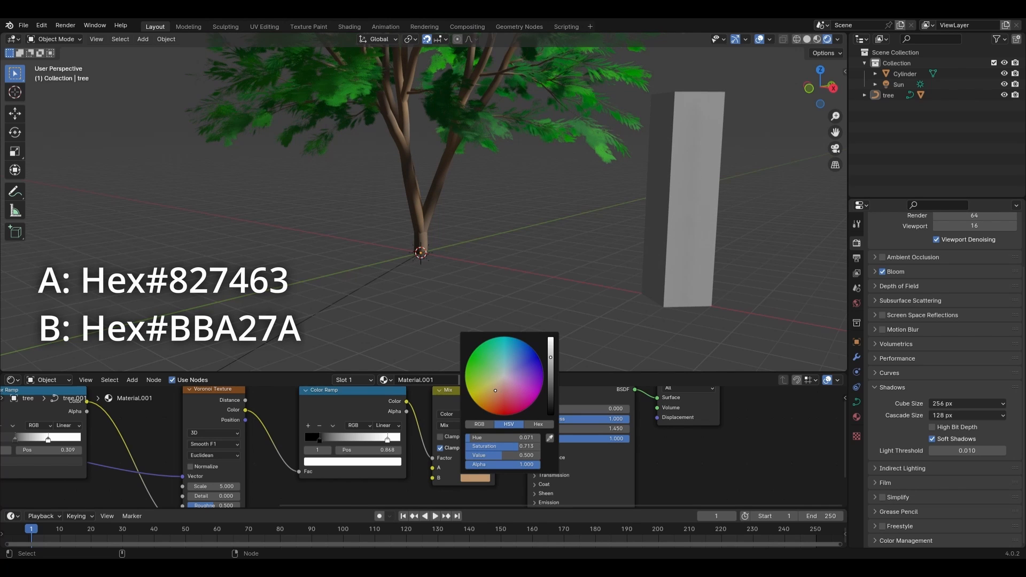
click(495, 390)
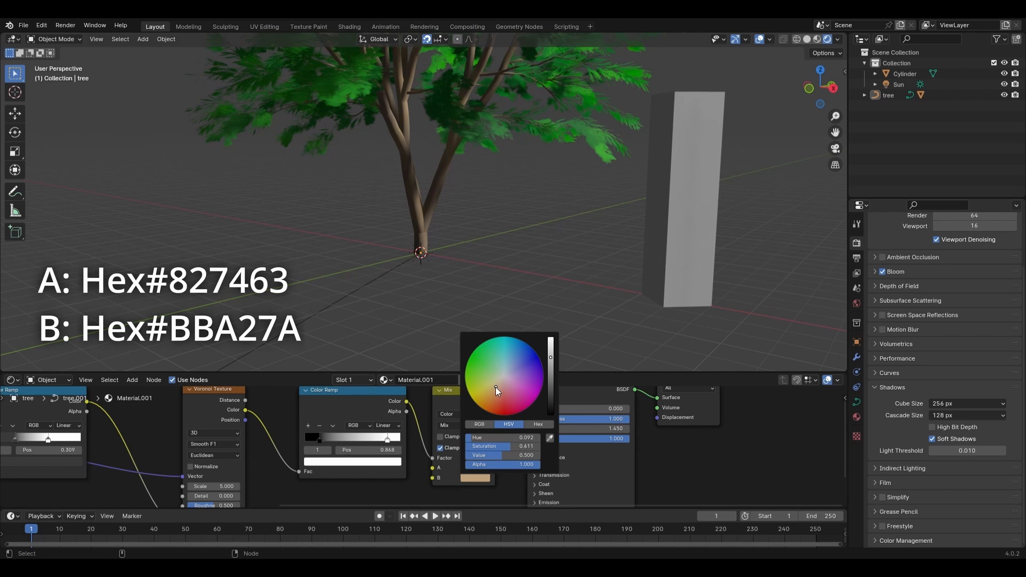
click(513, 478)
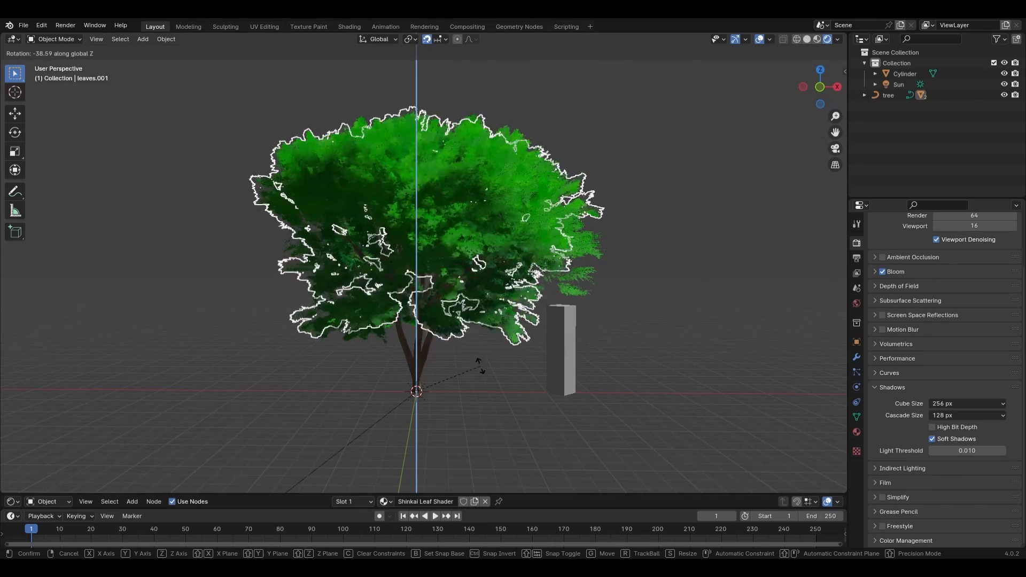
mouse_move(445, 399)
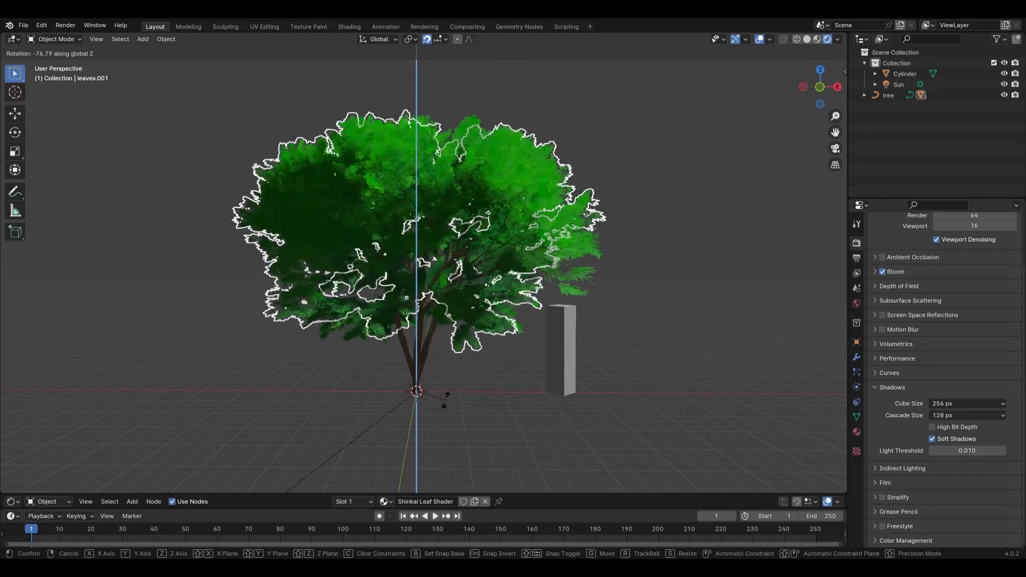
mouse_move(463, 400)
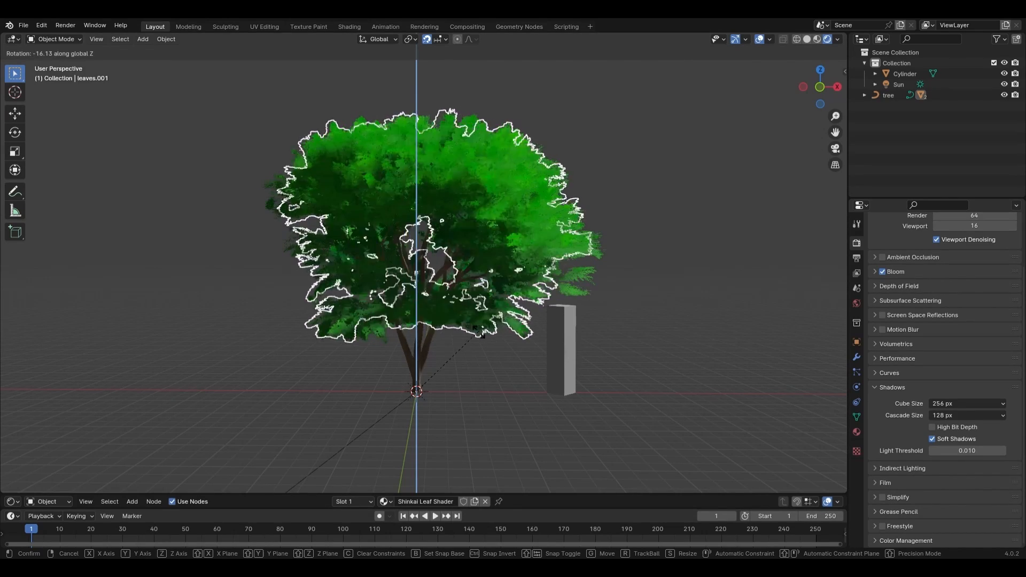
mouse_move(495, 399)
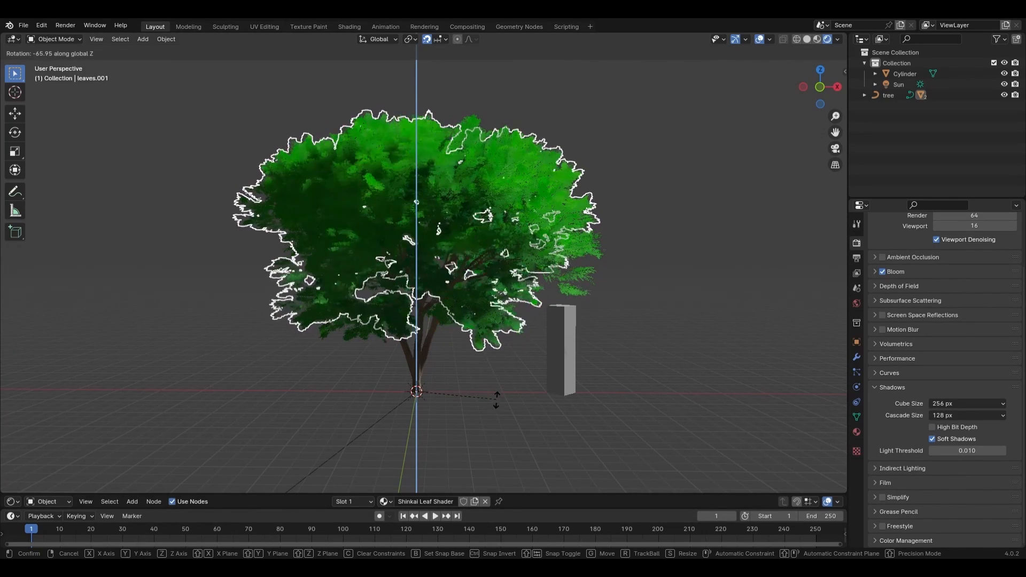
Step: Confirm the Z-axis rotation of the leaves.001 linked duplicate
click(574, 428)
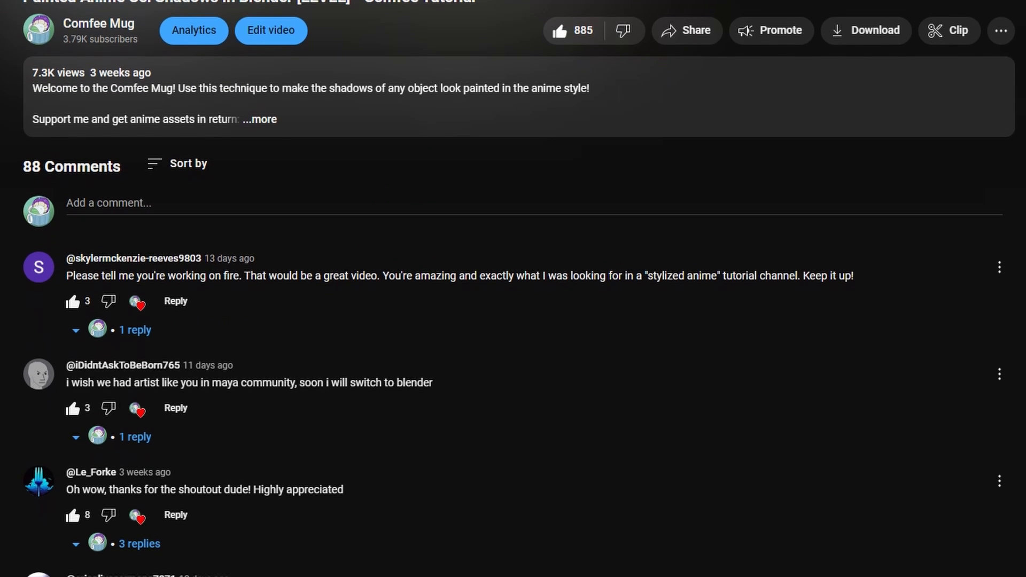
Step: Scroll down the tutorial video page to the viewer comments
scroll(down, 3)
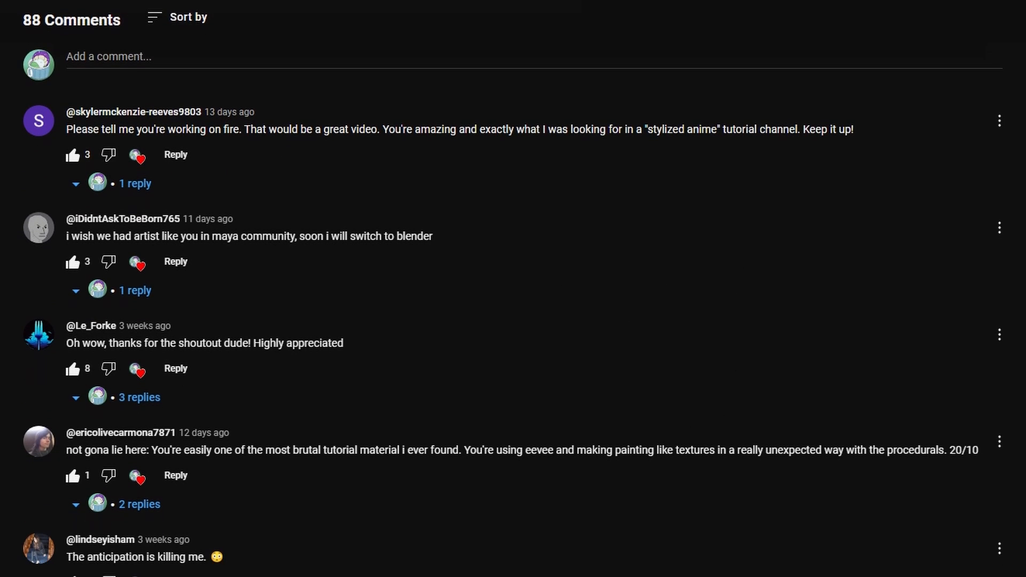